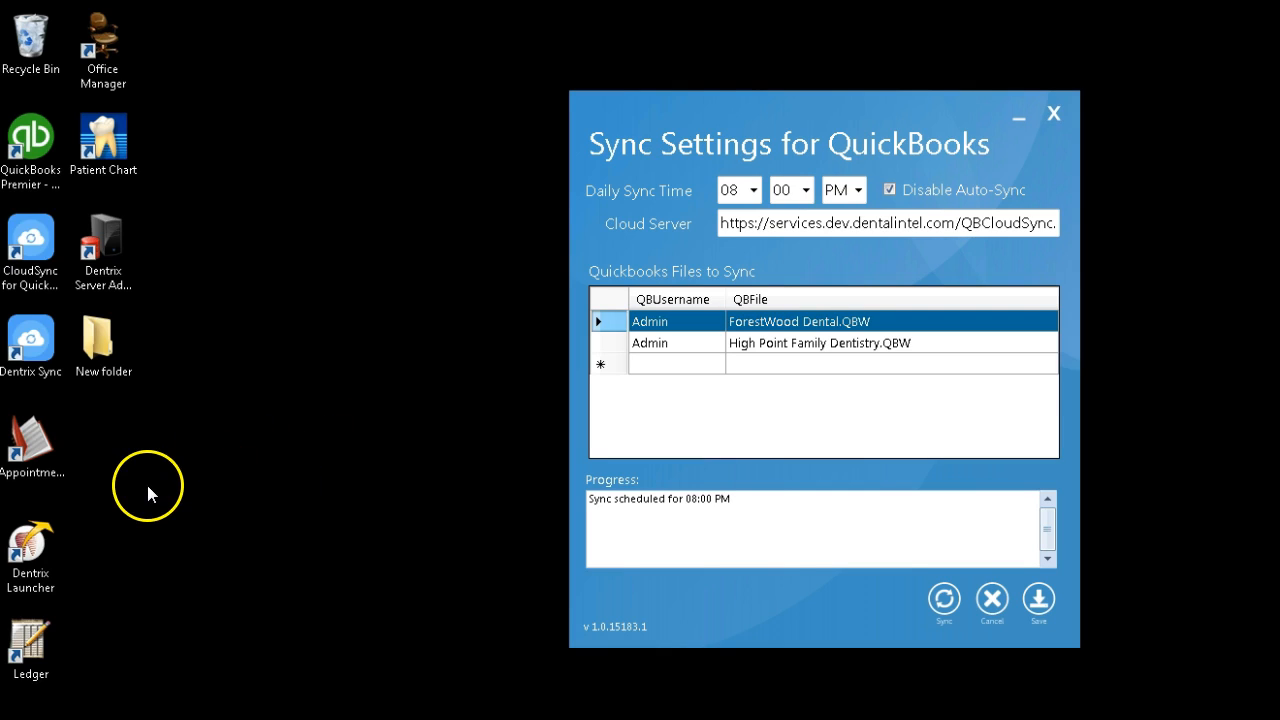
mouse_move(90, 456)
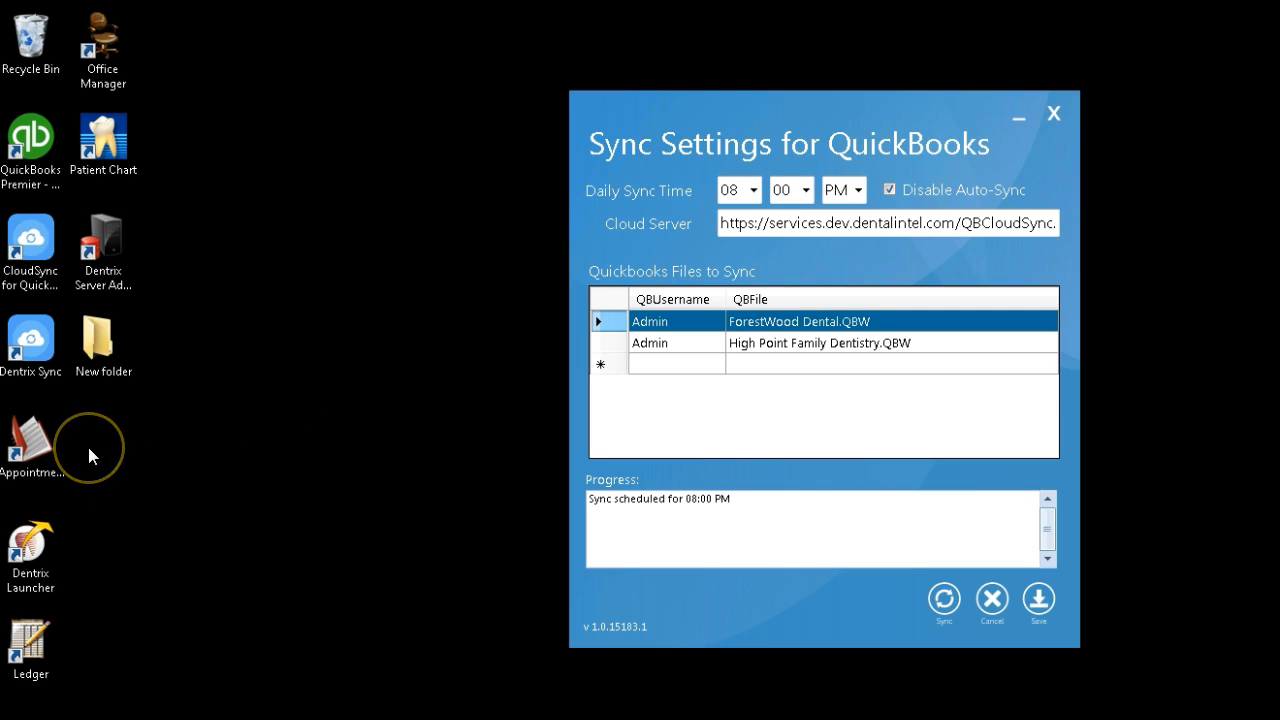
mouse_move(90, 456)
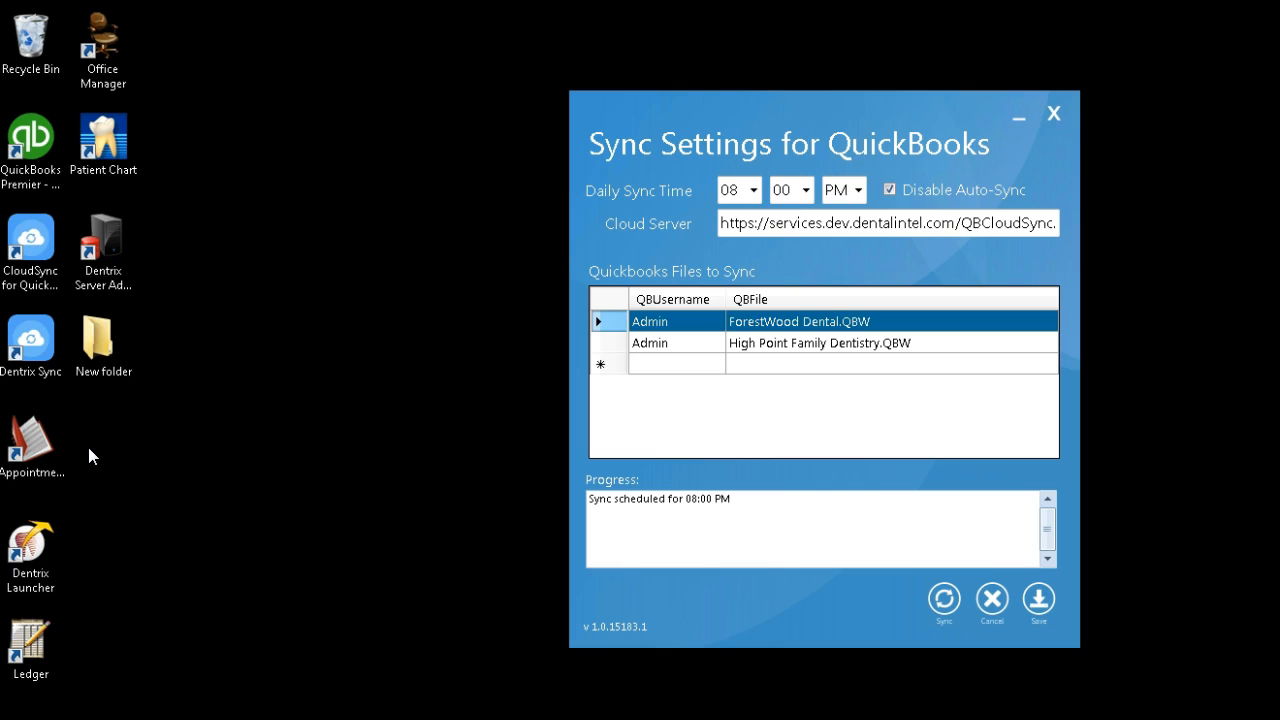
mouse_move(176, 450)
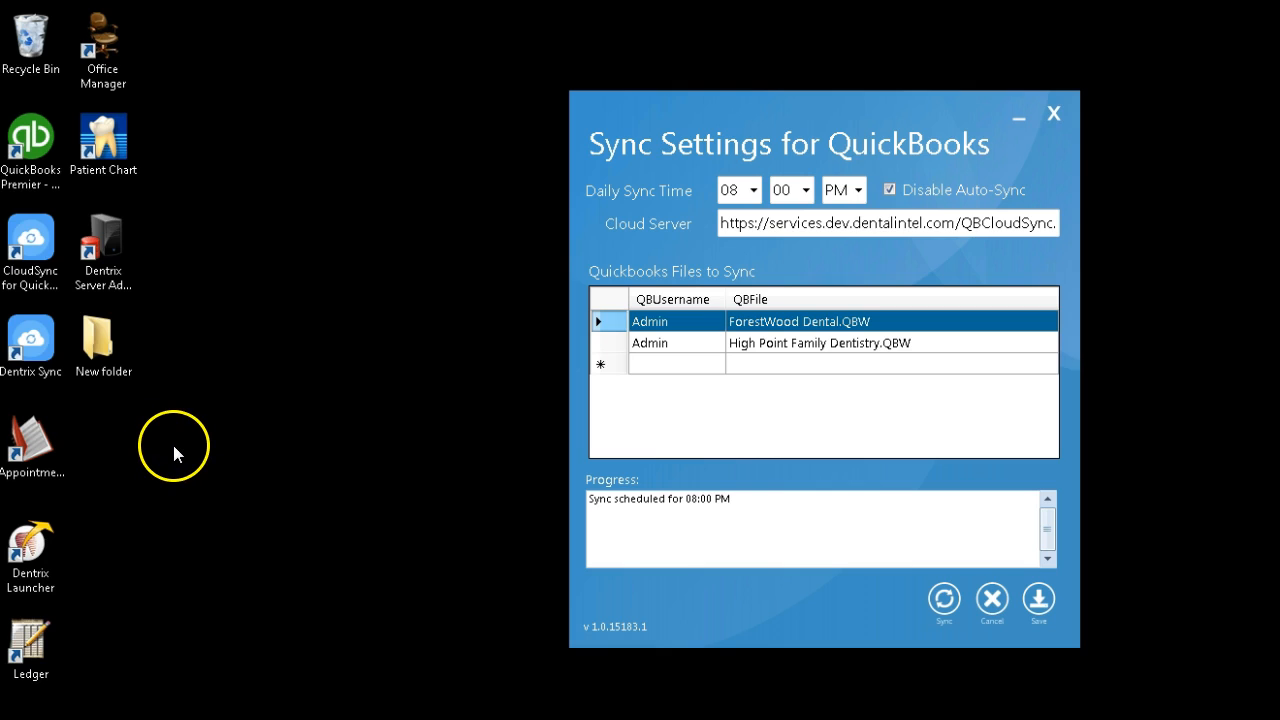
mouse_move(184, 388)
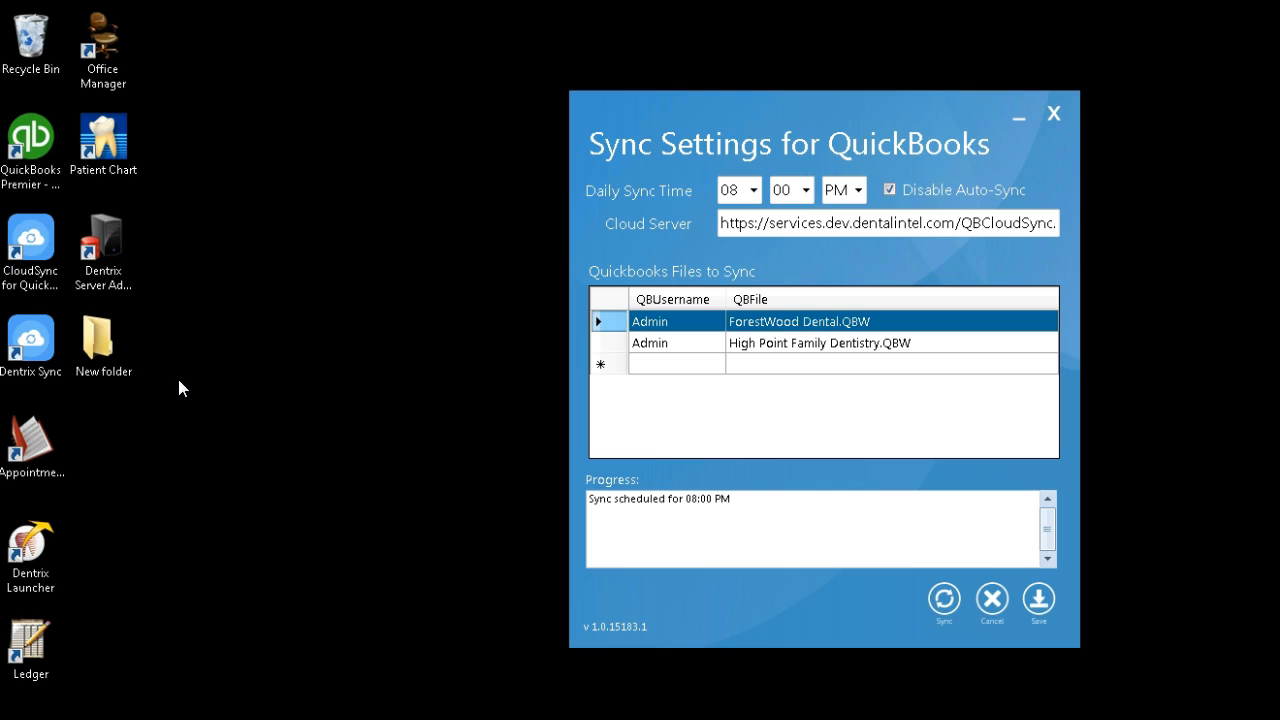
mouse_move(204, 356)
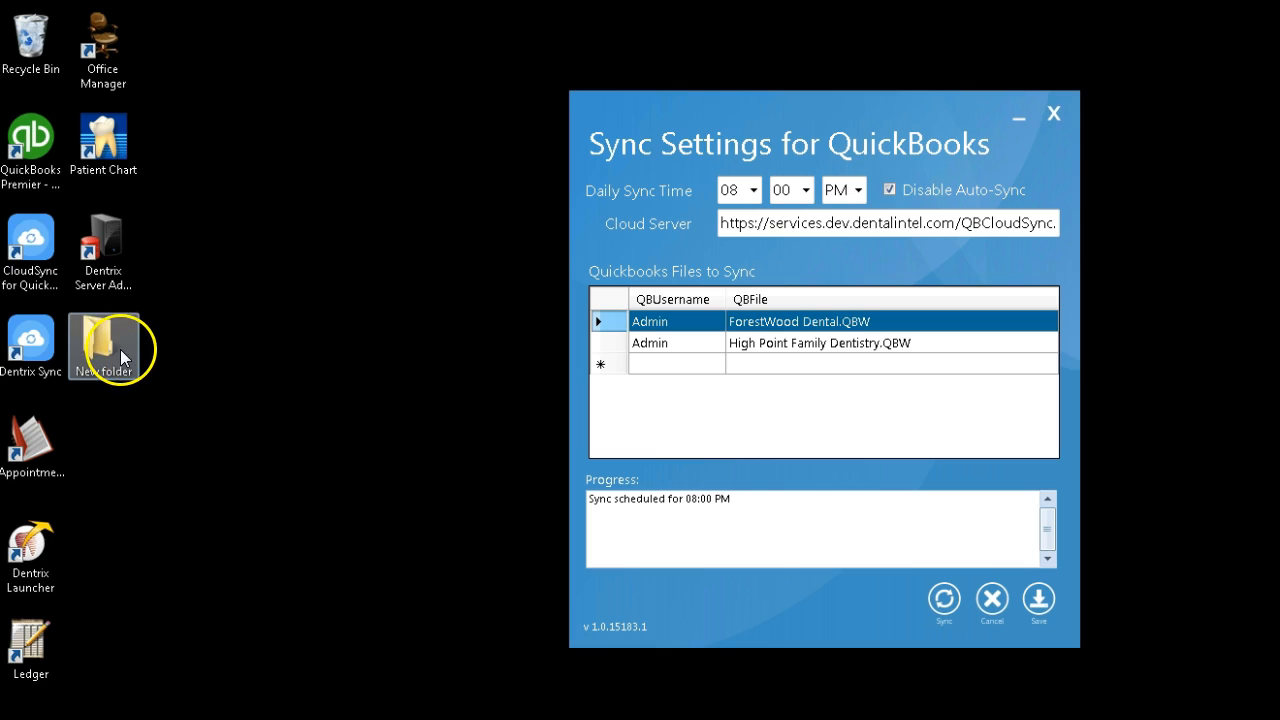
mouse_move(196, 328)
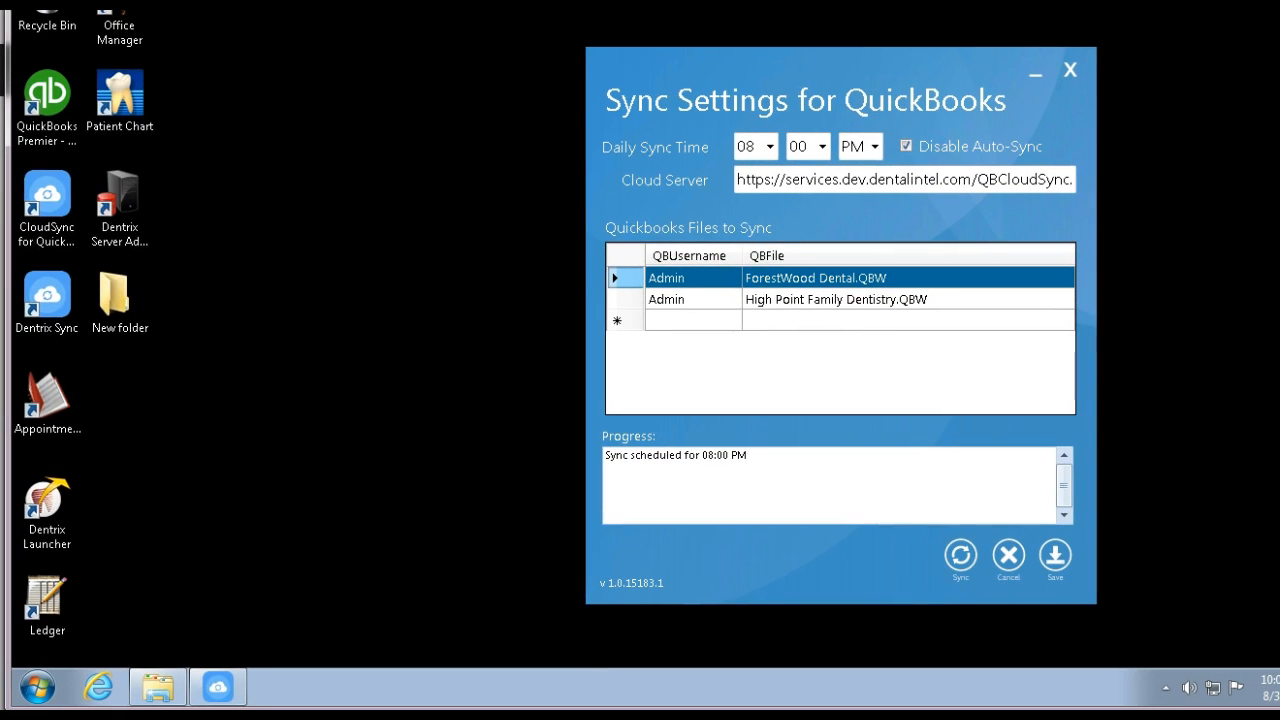
mouse_move(120, 200)
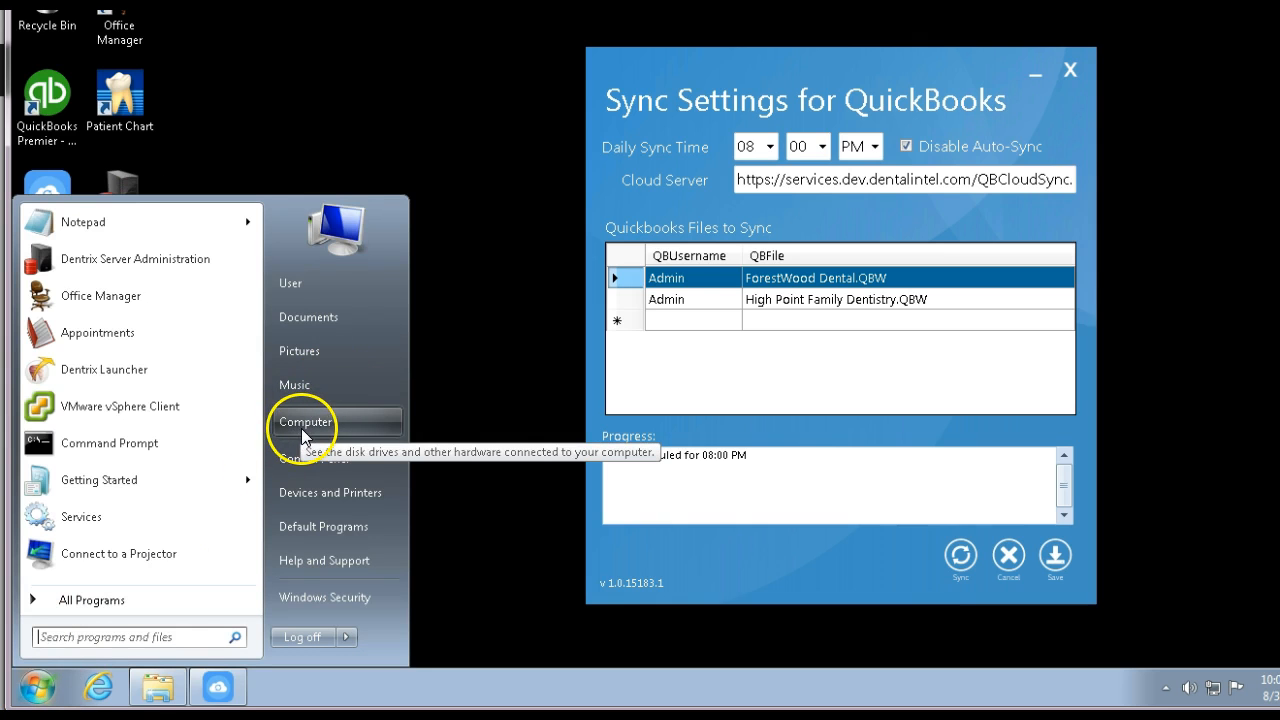
Browse from Computer into C:\Program Files\Dentrix\Utilities to reach the utility shortcuts
click(304, 420)
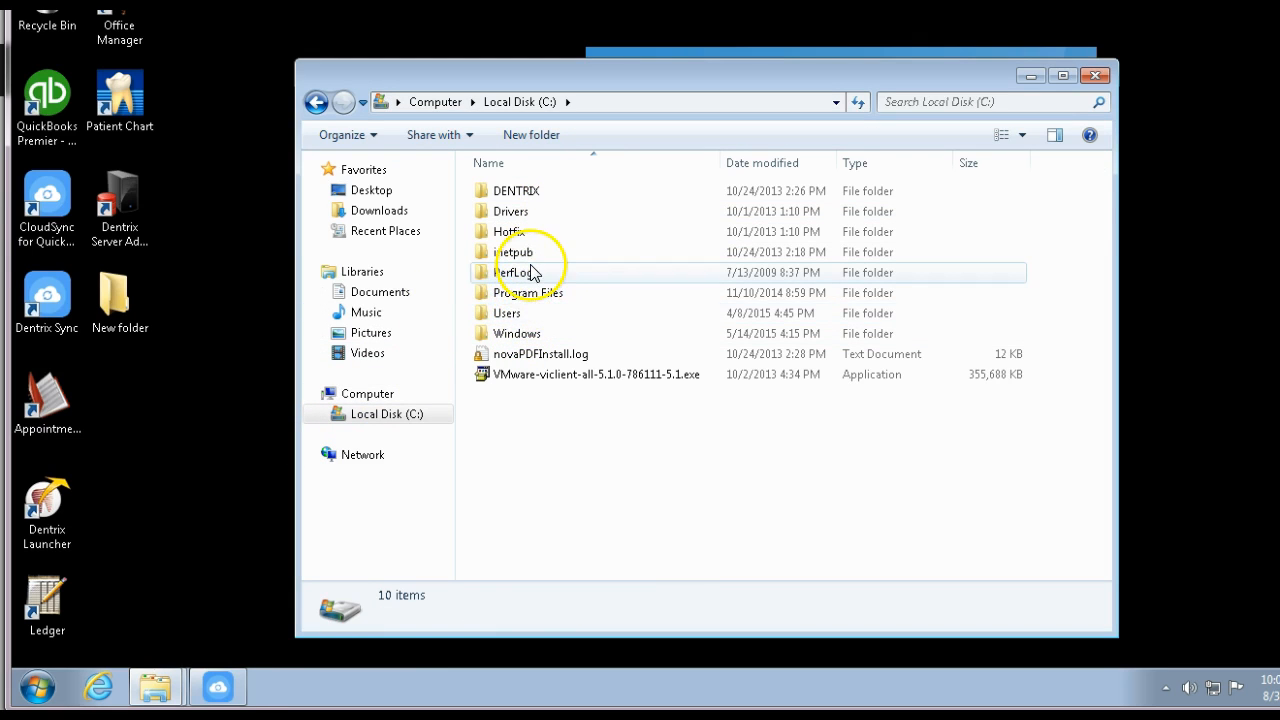
click(528, 292)
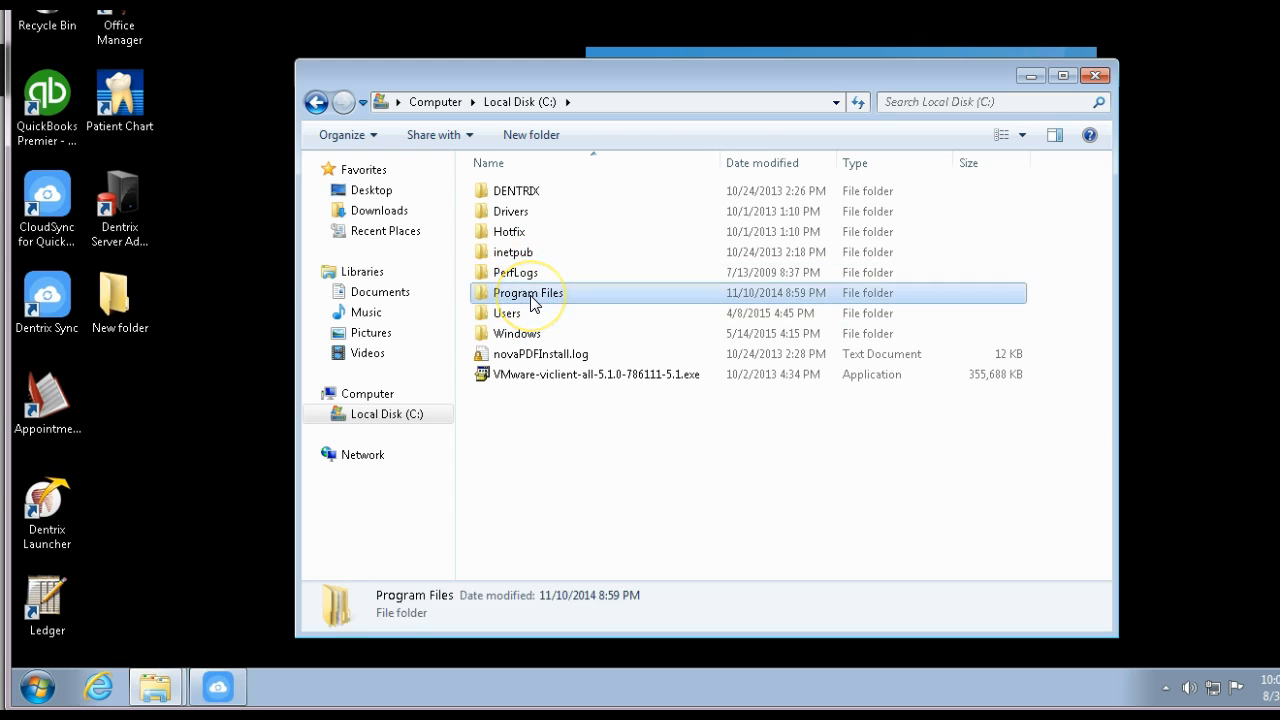
double_click(528, 292)
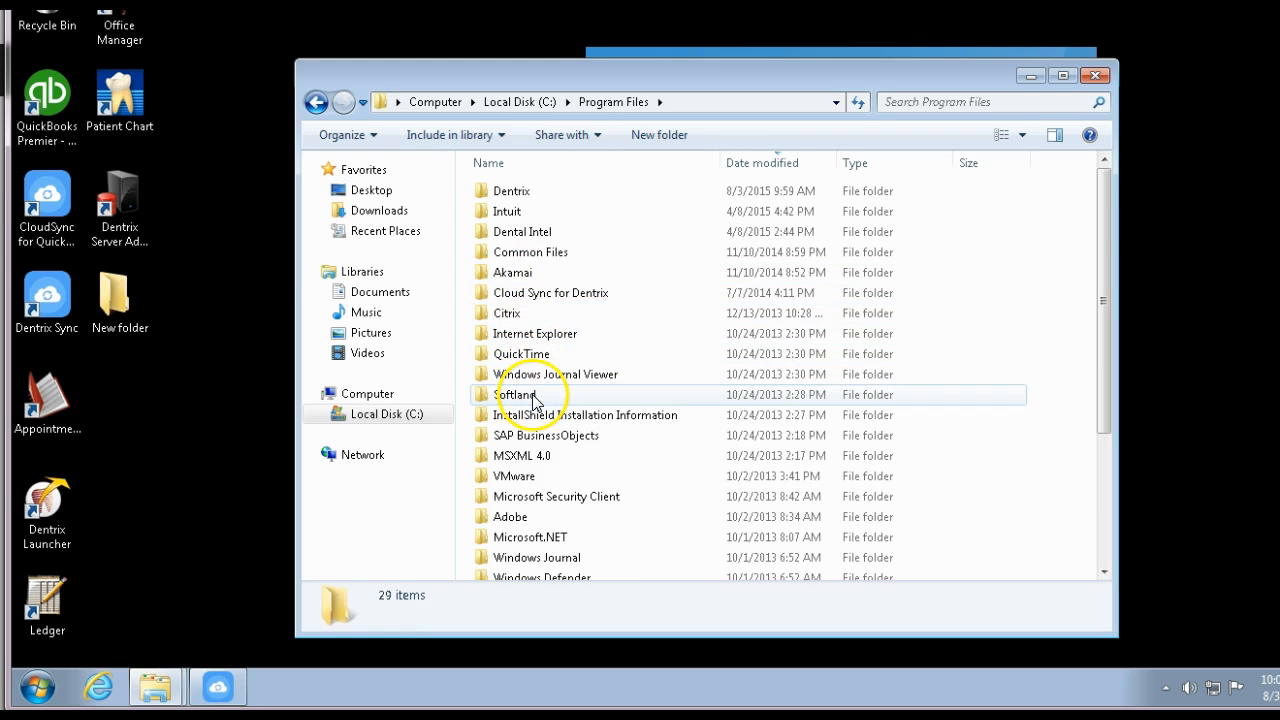
double_click(512, 190)
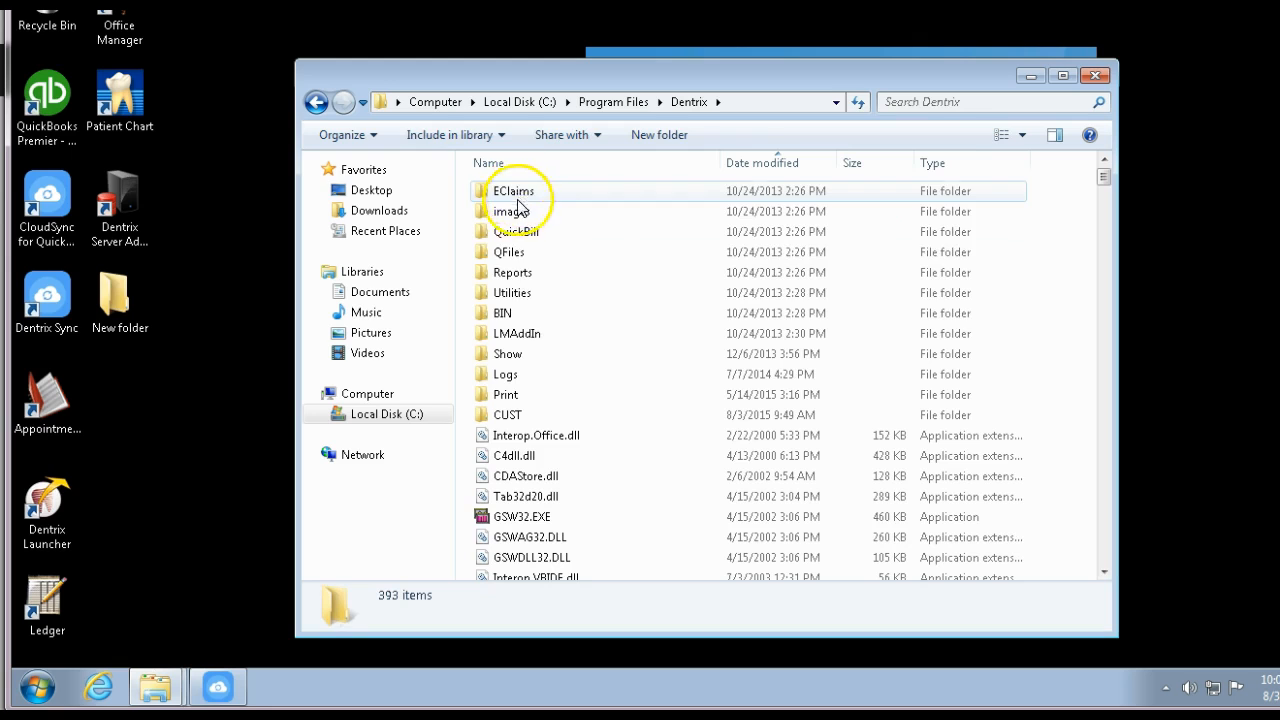
mouse_move(510, 352)
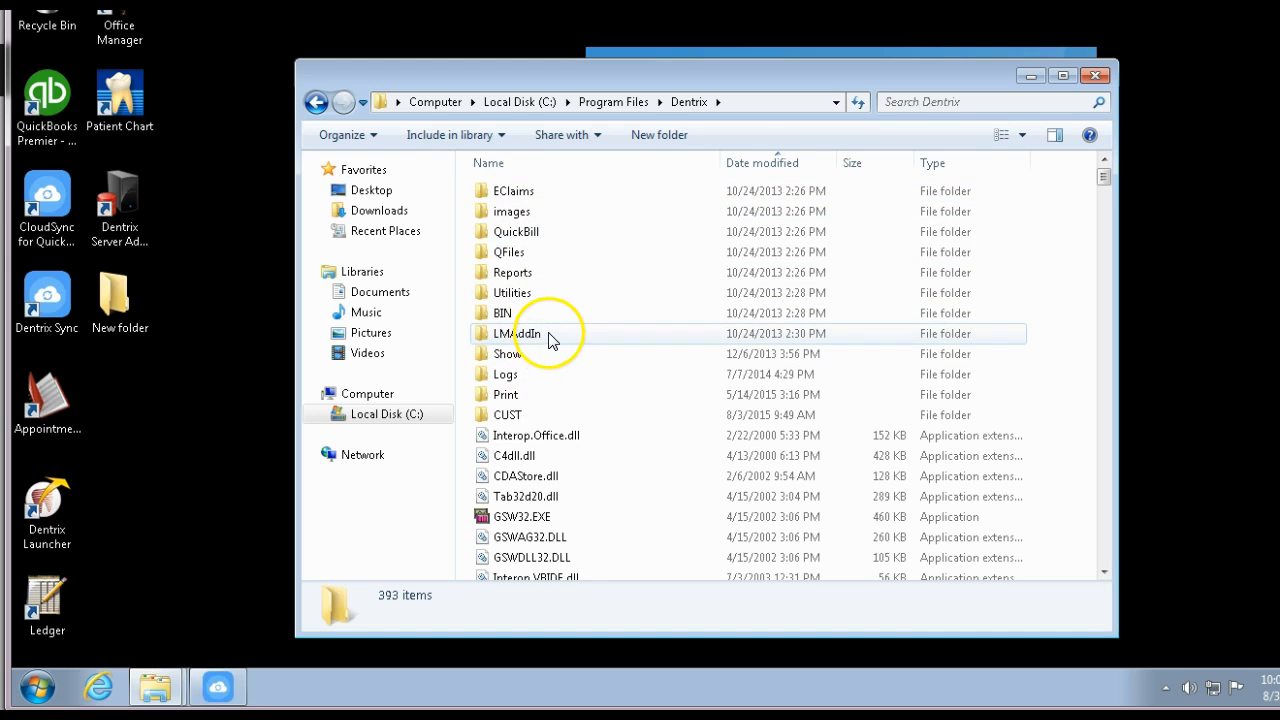
double_click(512, 292)
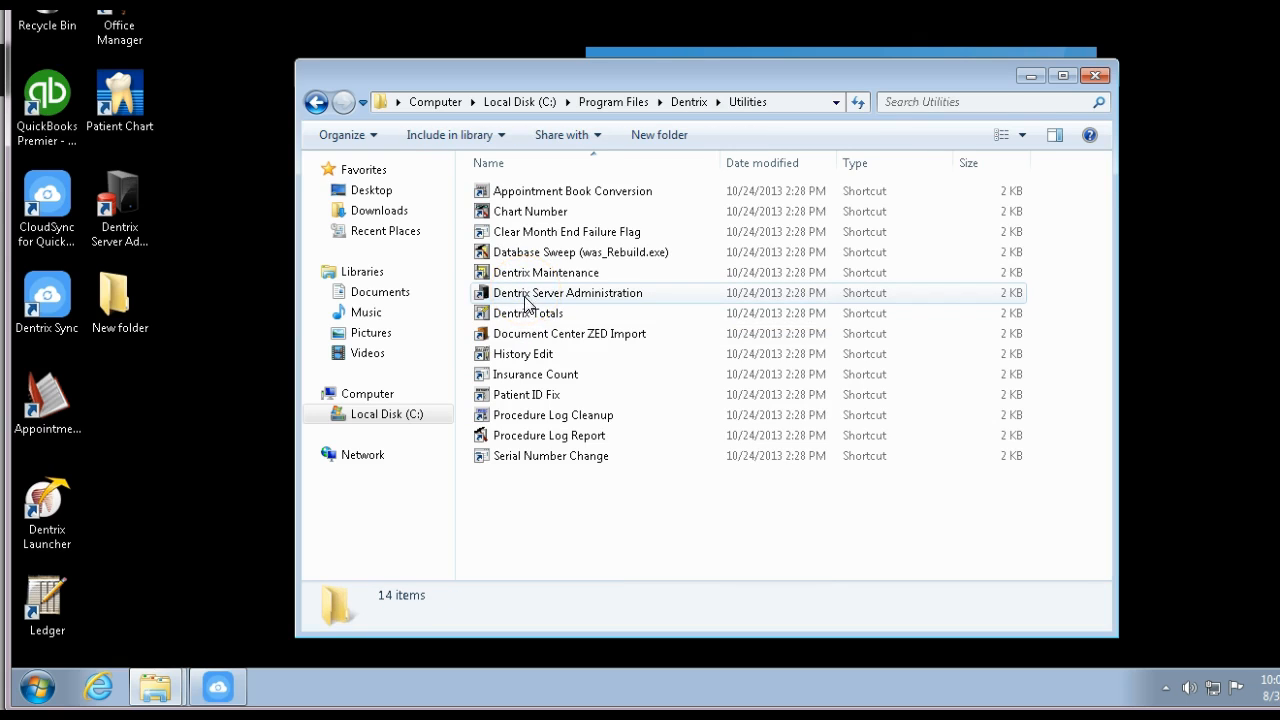
mouse_move(520, 292)
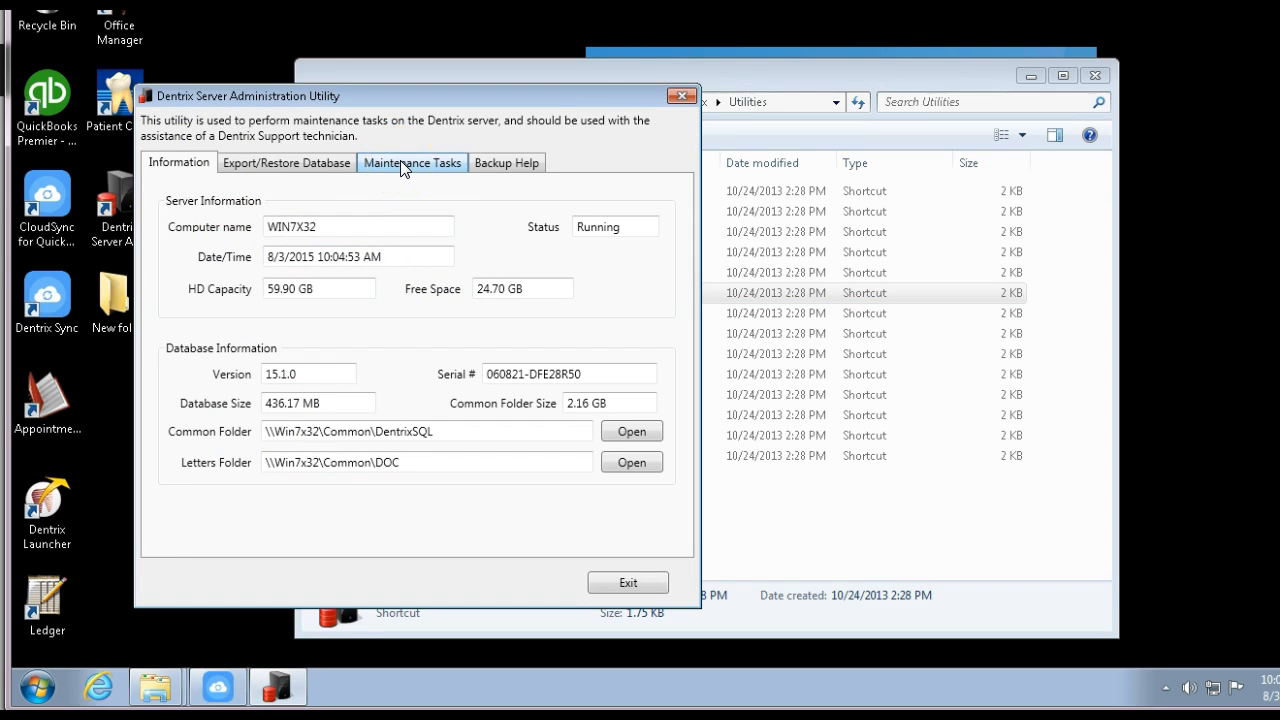
Switch to the Maintenance Tasks view showing the running, stoppable server process
click(412, 162)
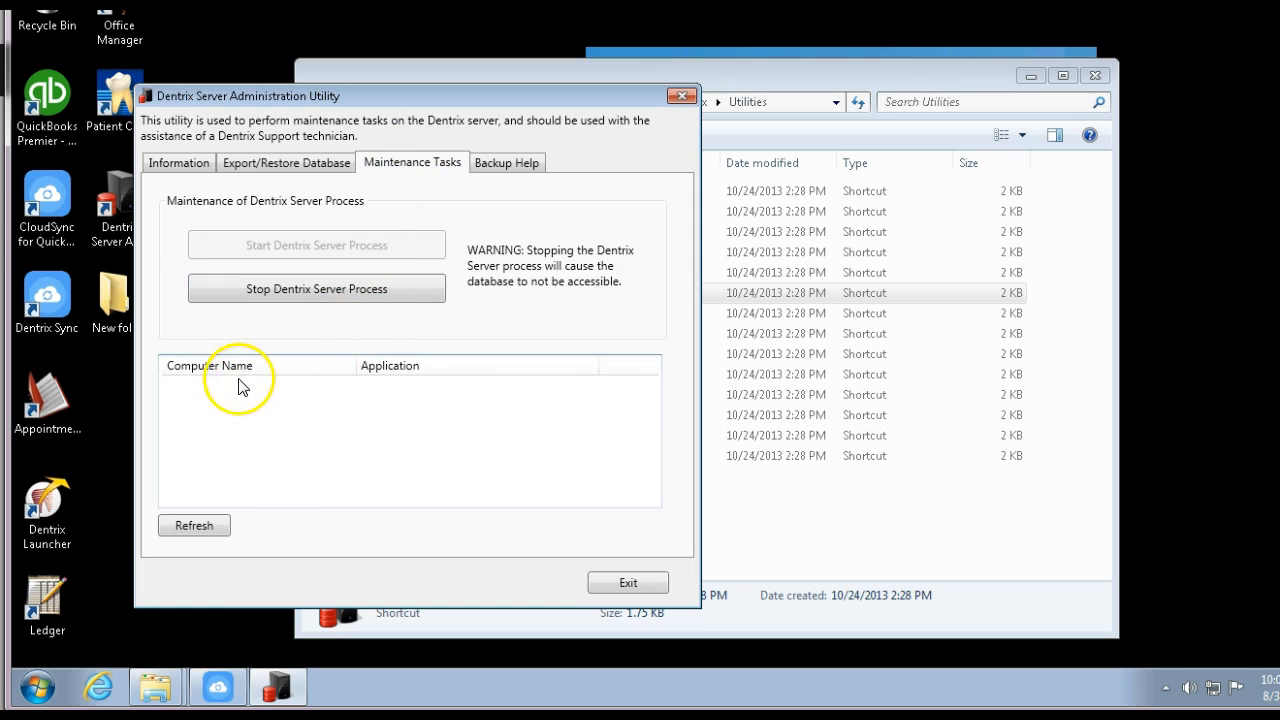
mouse_move(252, 490)
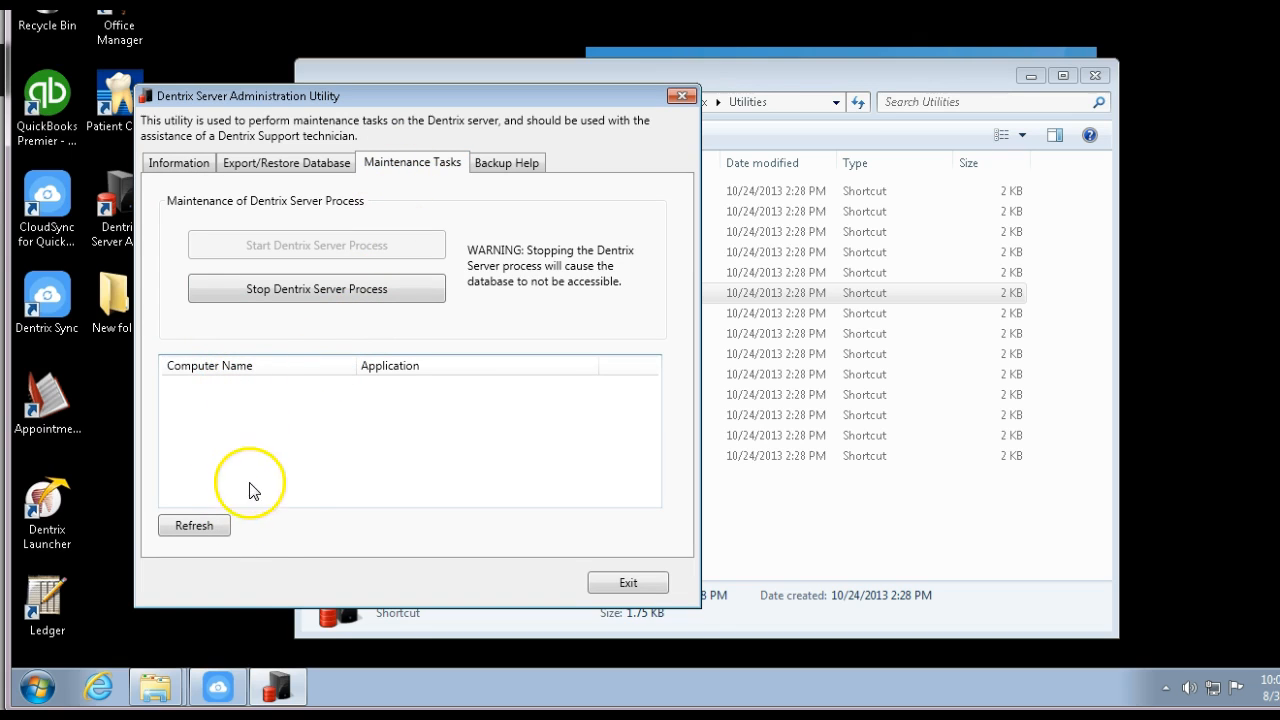
mouse_move(428, 436)
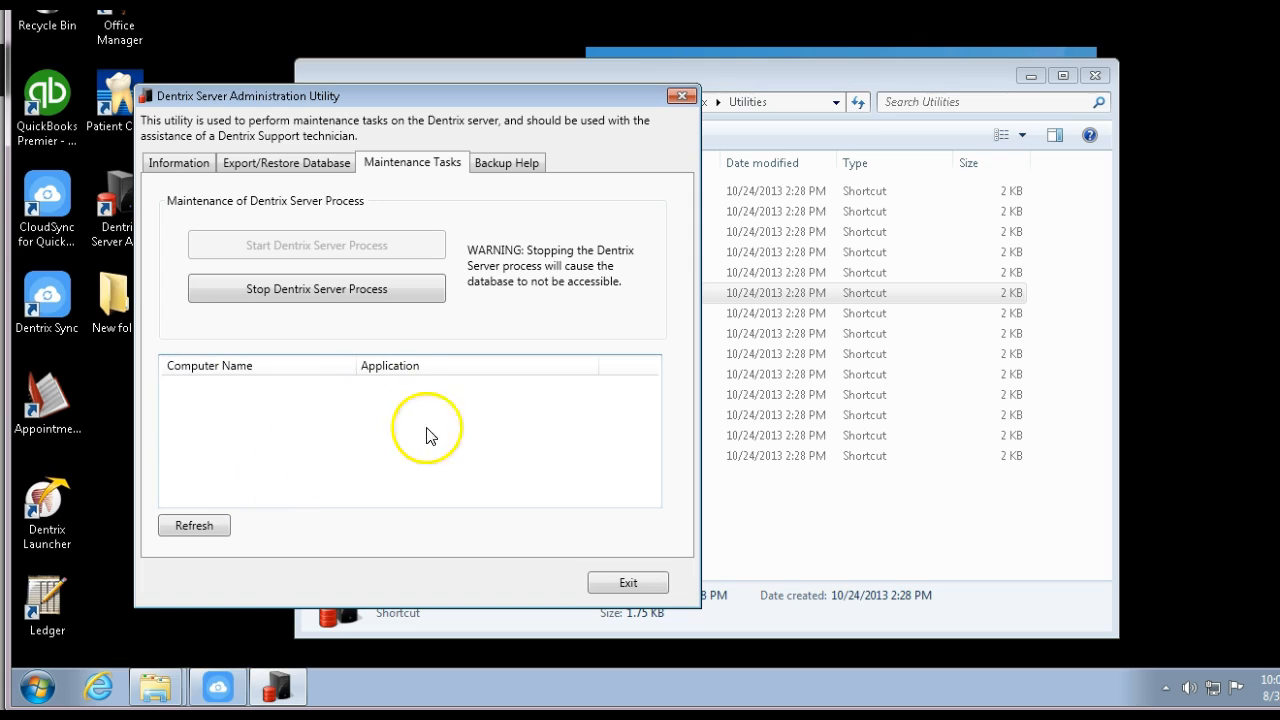
mouse_move(318, 420)
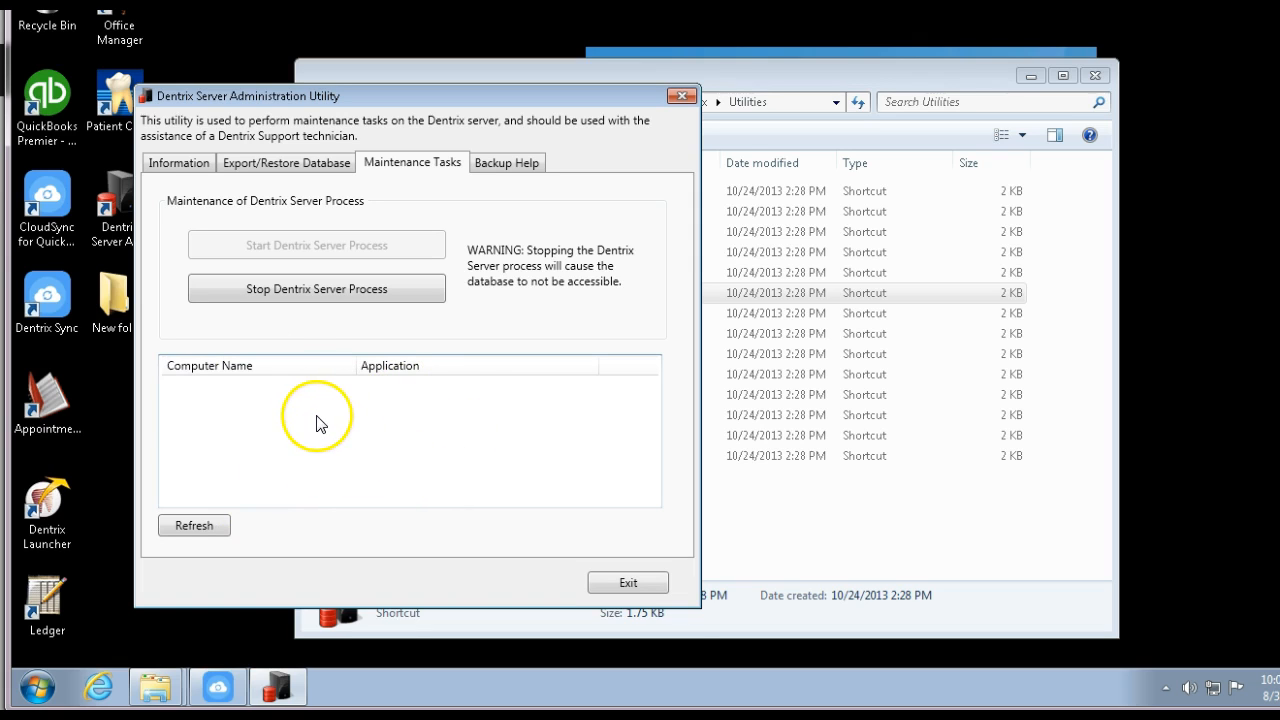
mouse_move(284, 432)
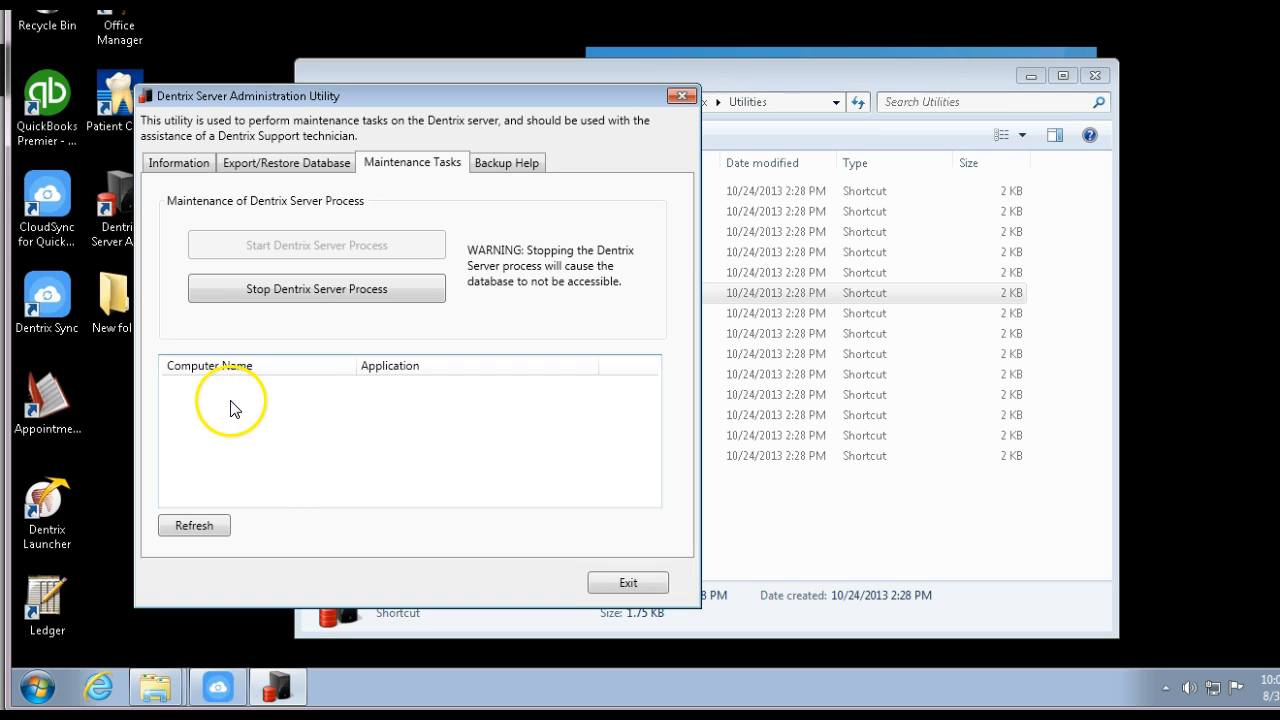
mouse_move(300, 408)
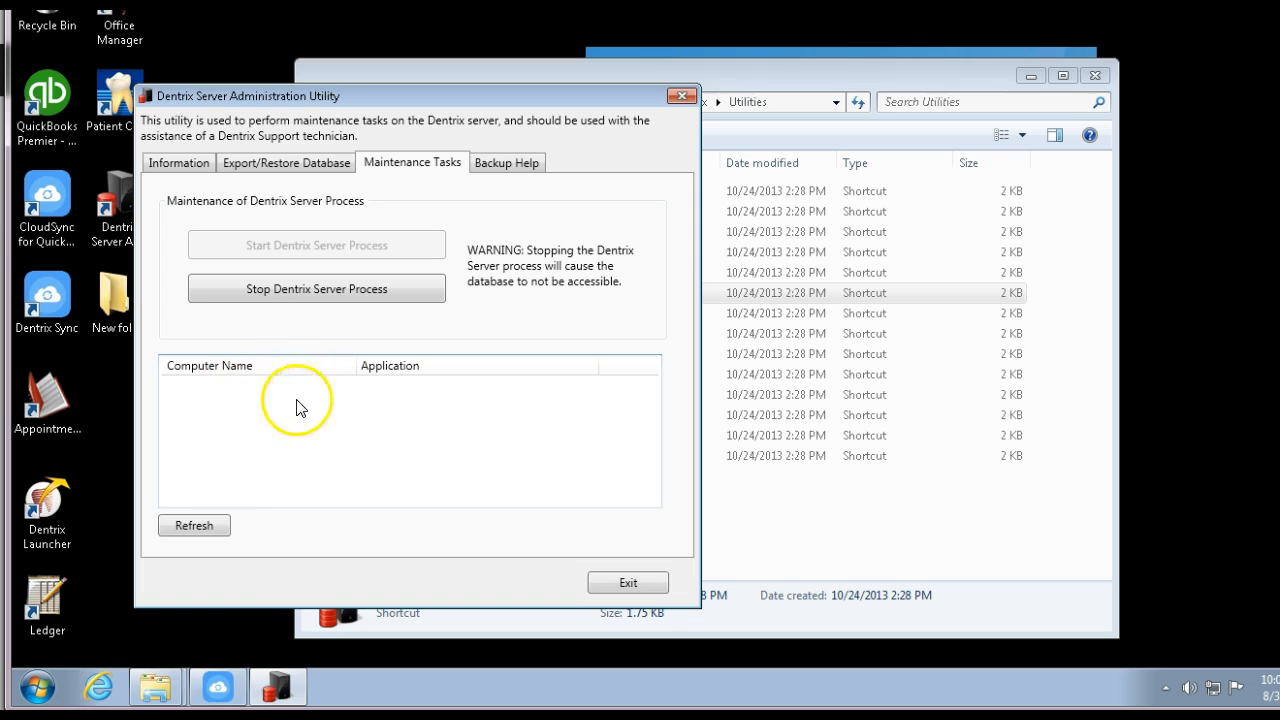
mouse_move(320, 398)
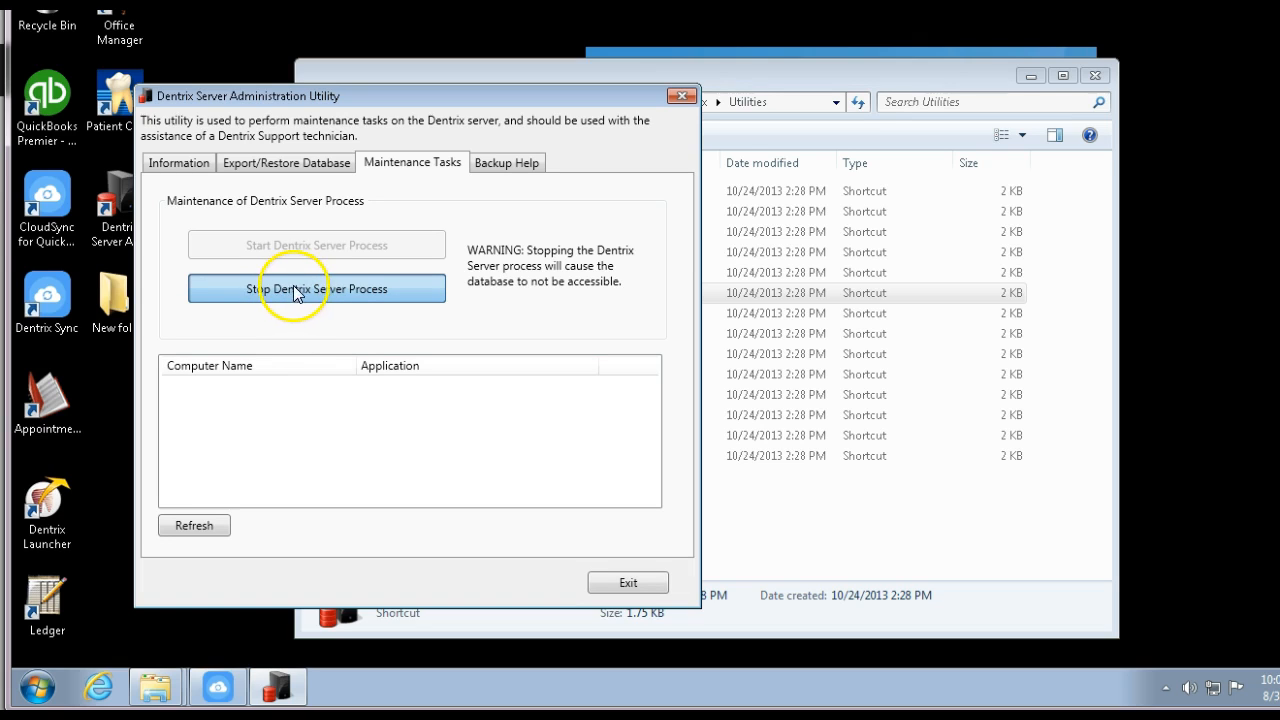
Stop the Dentrix server process, start it again, and exit the utility
click(316, 288)
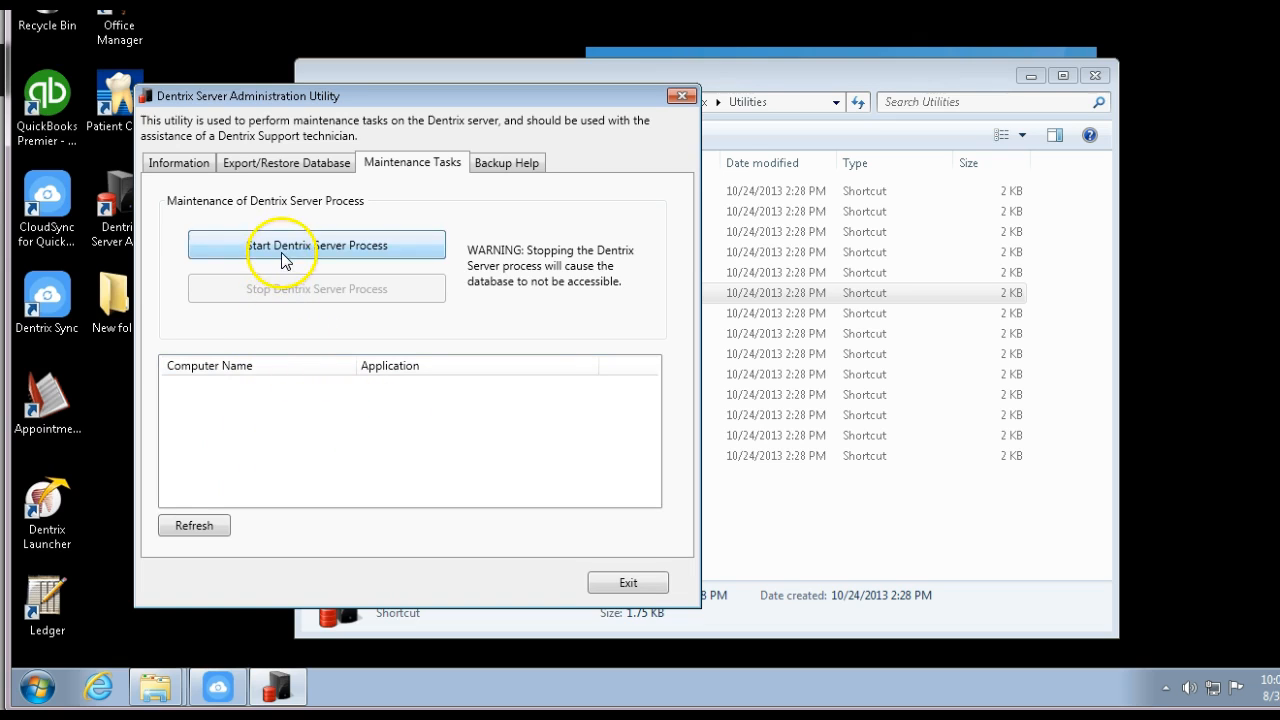
click(316, 244)
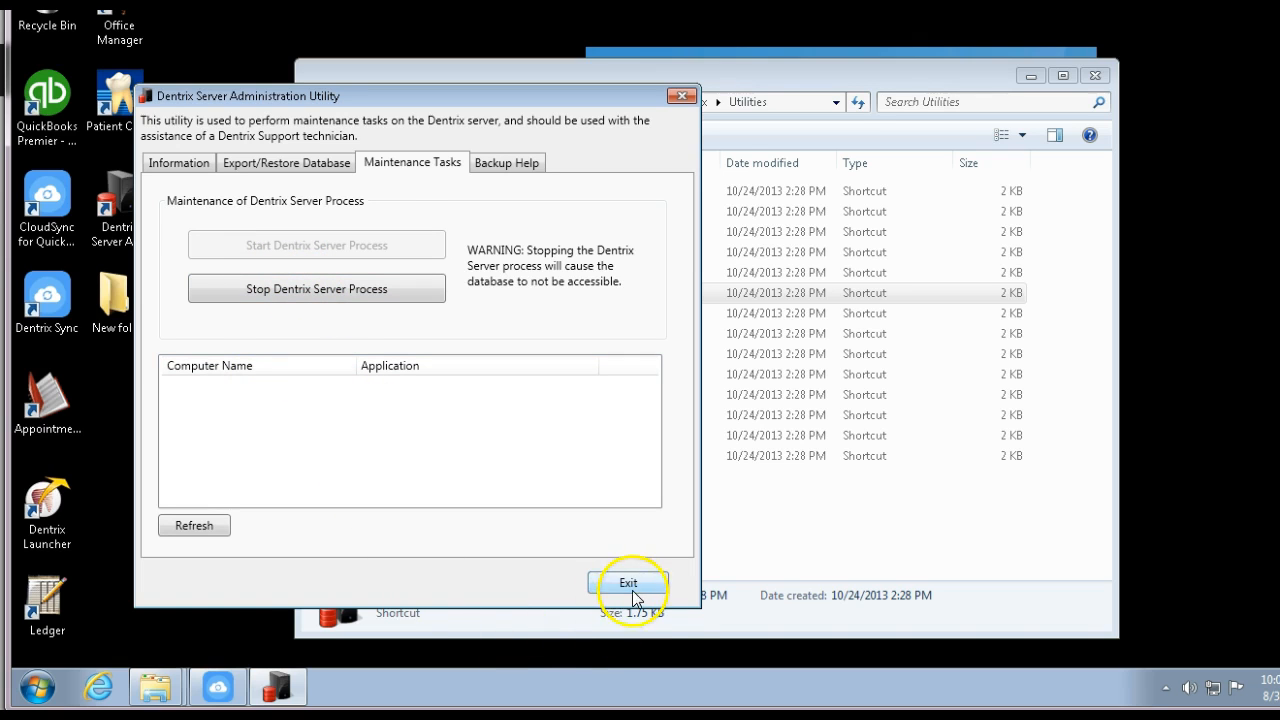
click(628, 582)
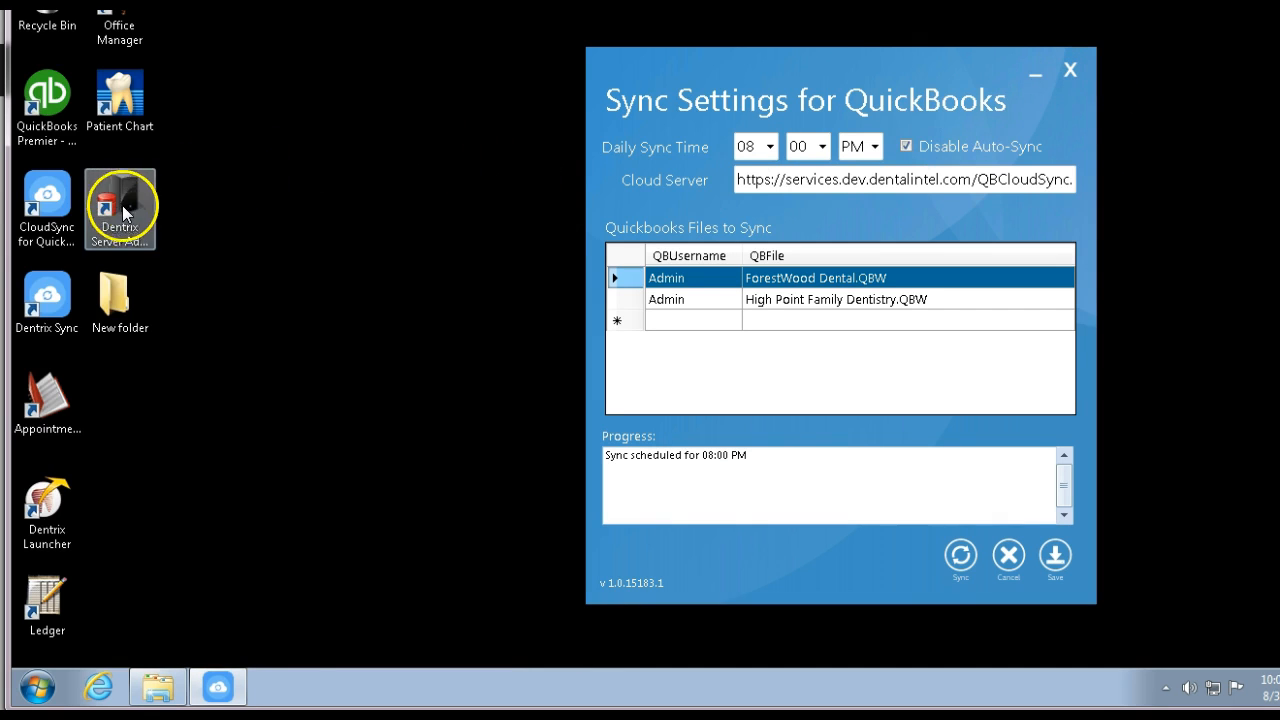
mouse_move(36, 688)
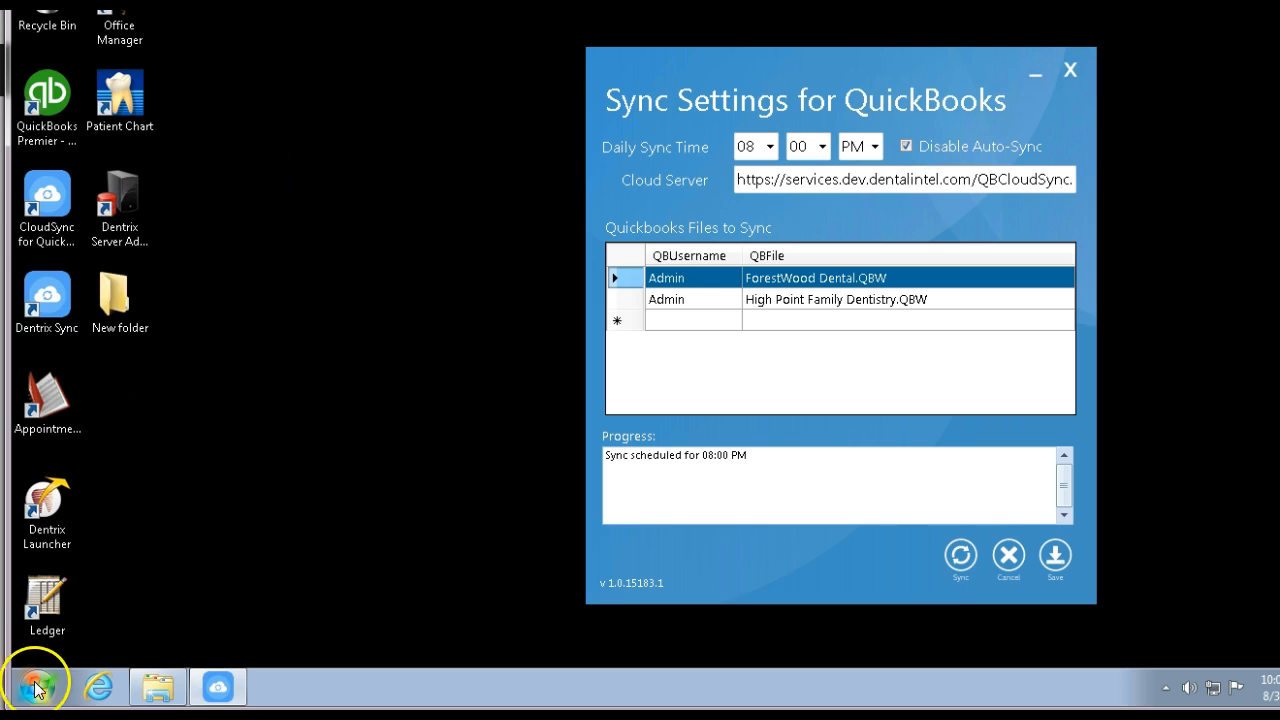
From the Start menu's Computer view, reopen C:\Program Files\Dentrix\Utilities
click(36, 688)
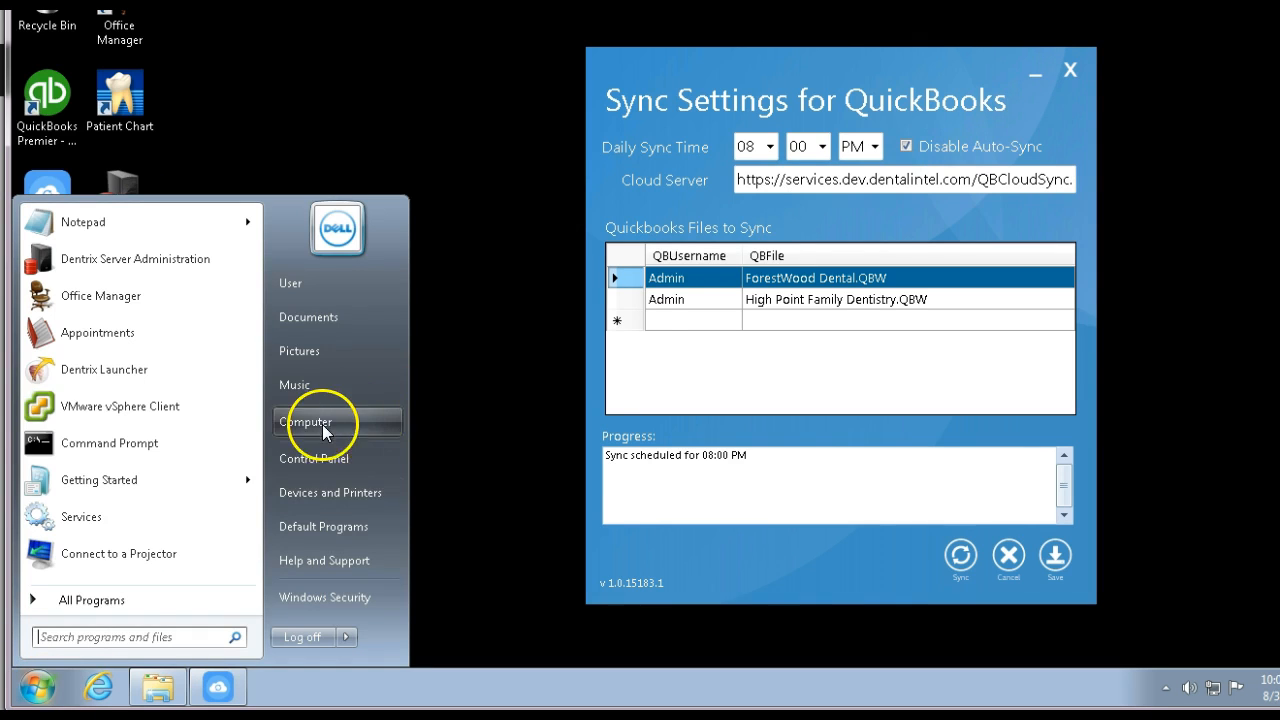
click(306, 420)
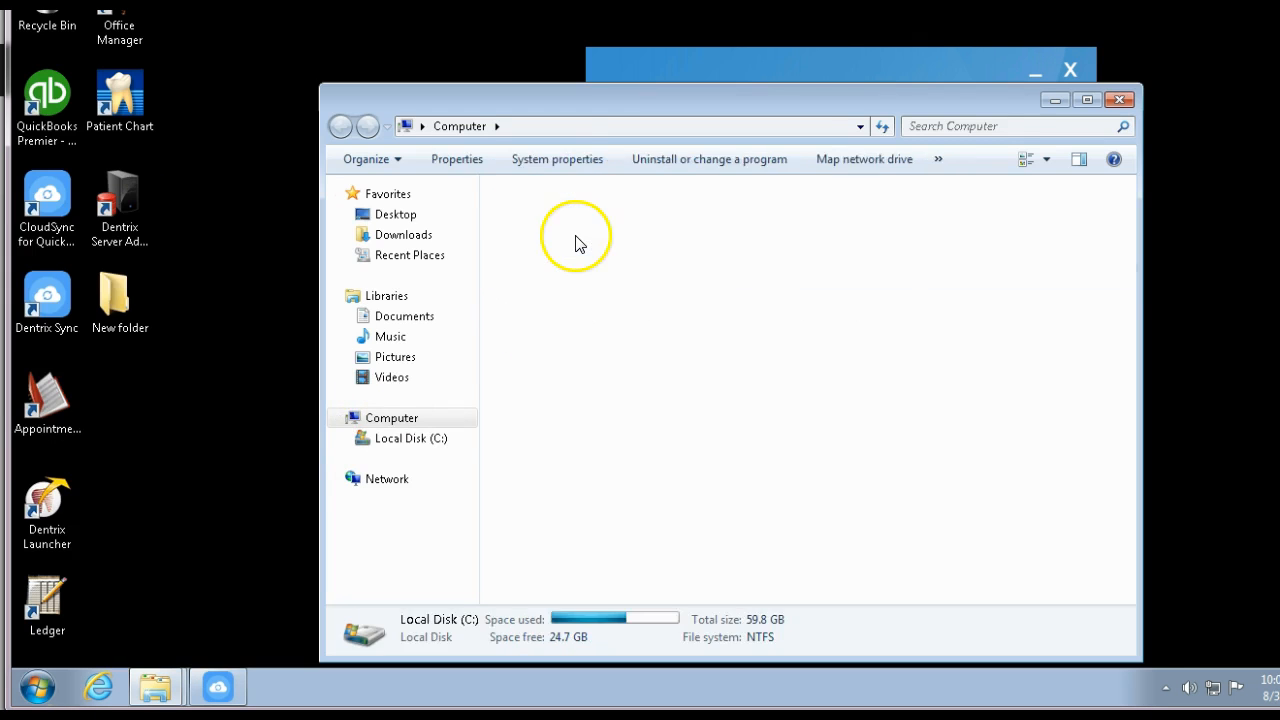
double_click(408, 438)
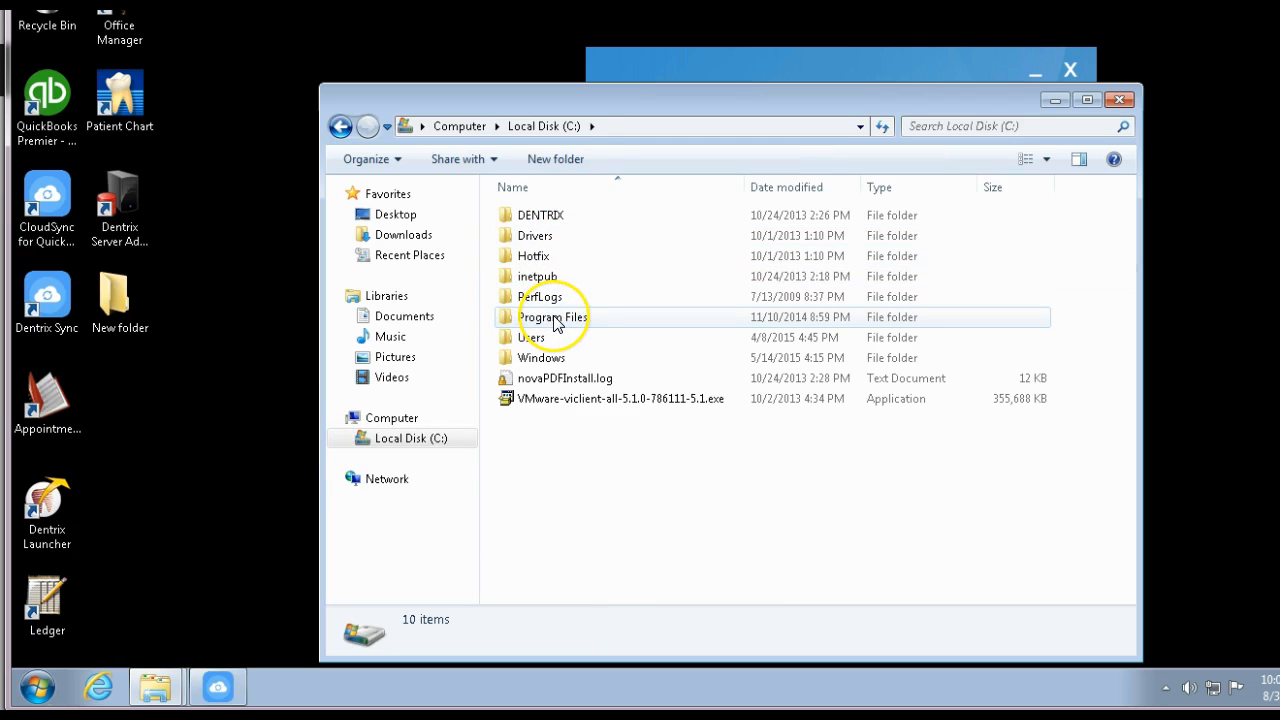
double_click(552, 316)
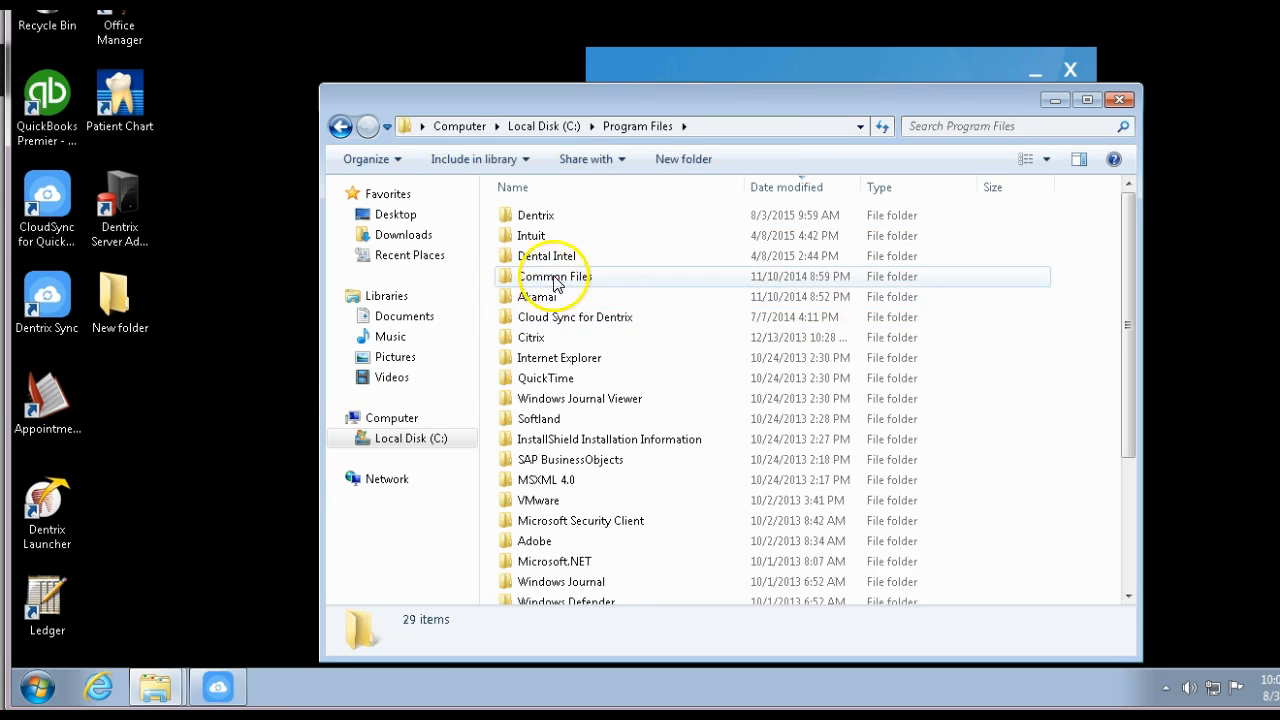
double_click(536, 214)
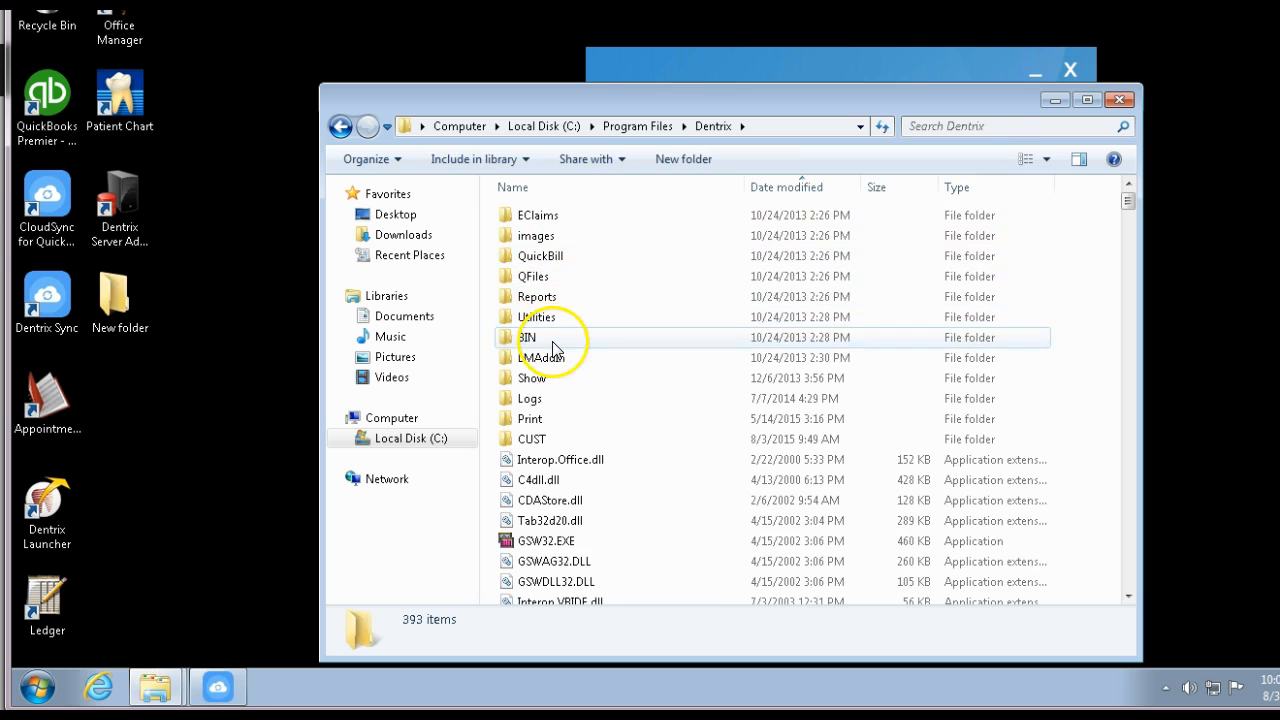
double_click(538, 316)
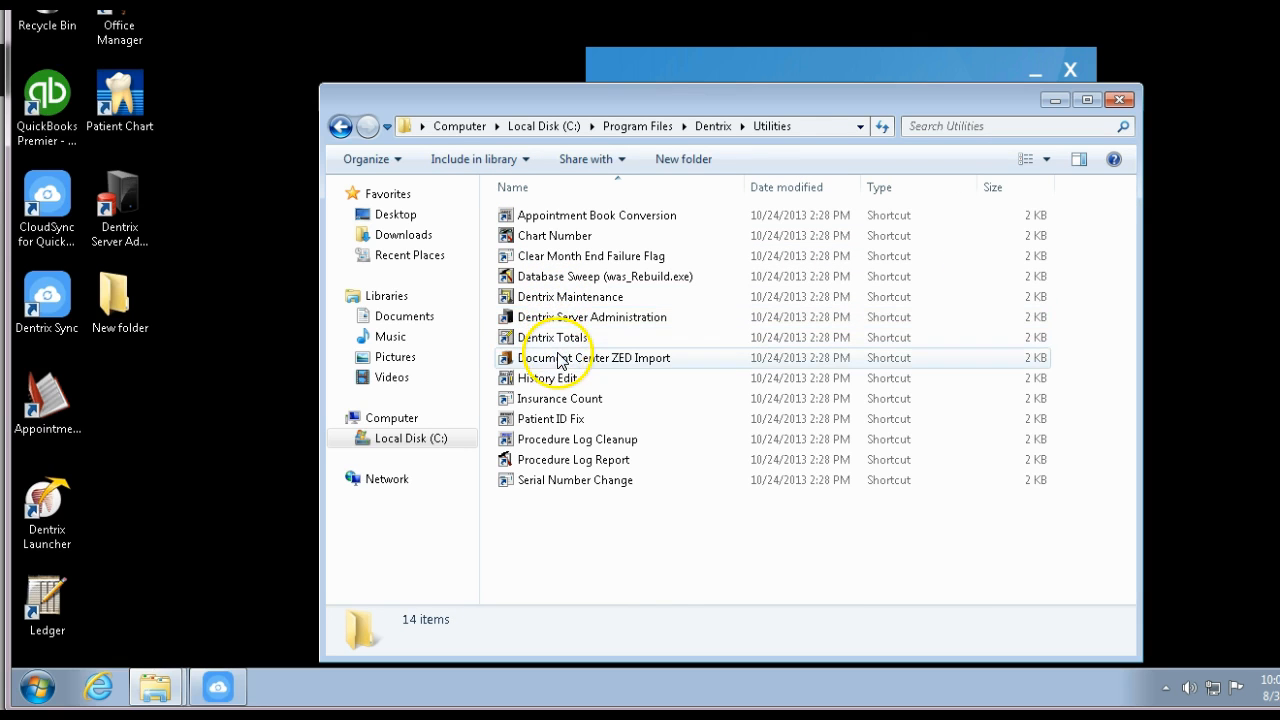
Create a desktop shortcut from the Dentrix Server Administration item's context menu
right_click(590, 316)
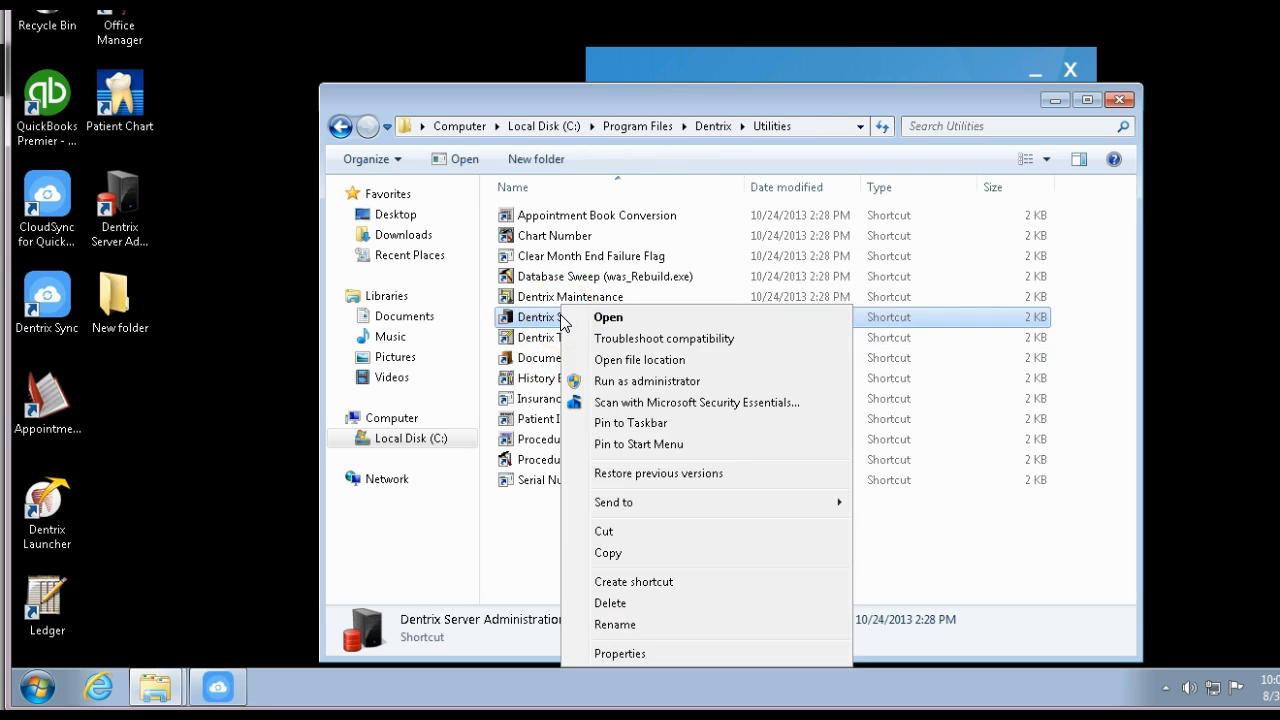
mouse_move(632, 580)
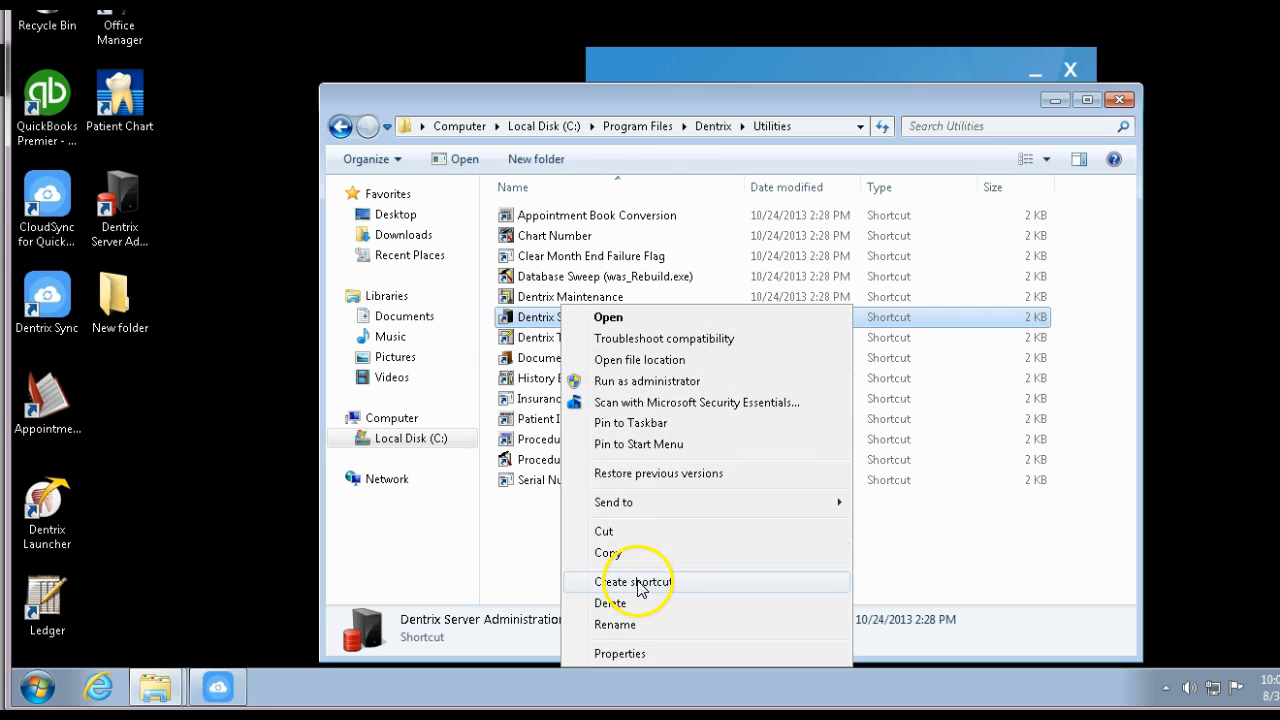
click(632, 580)
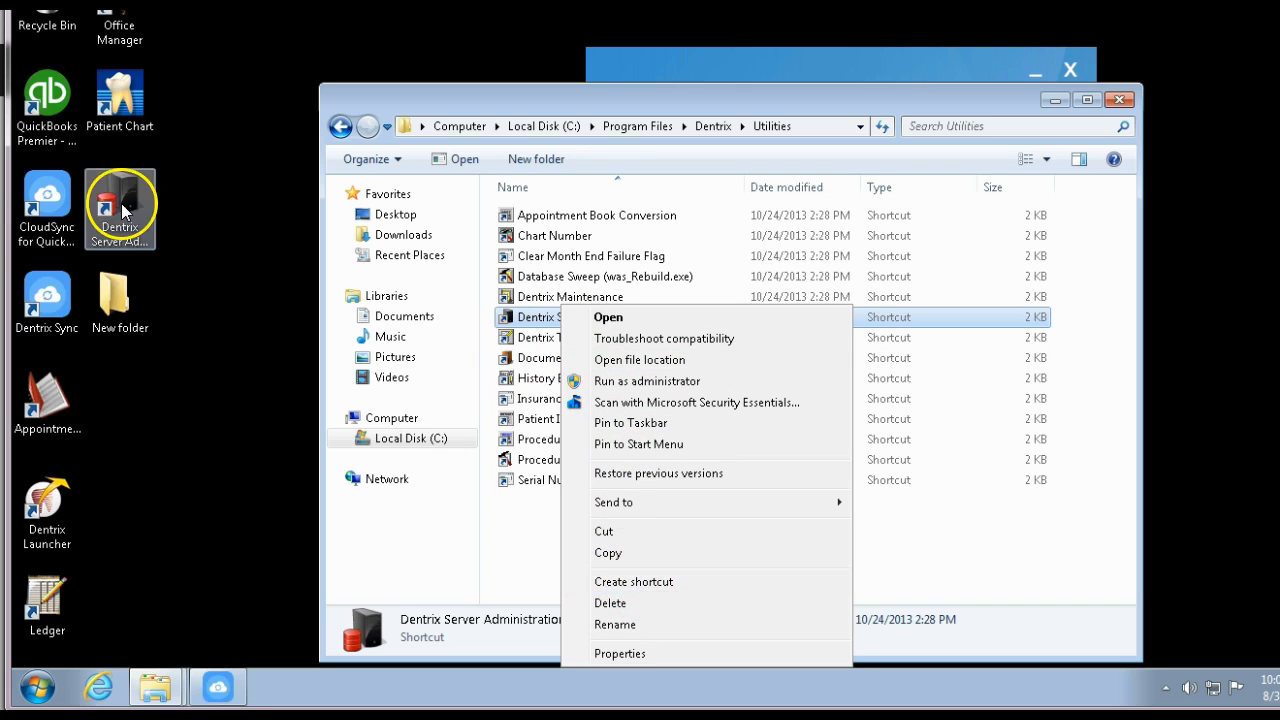
mouse_move(276, 316)
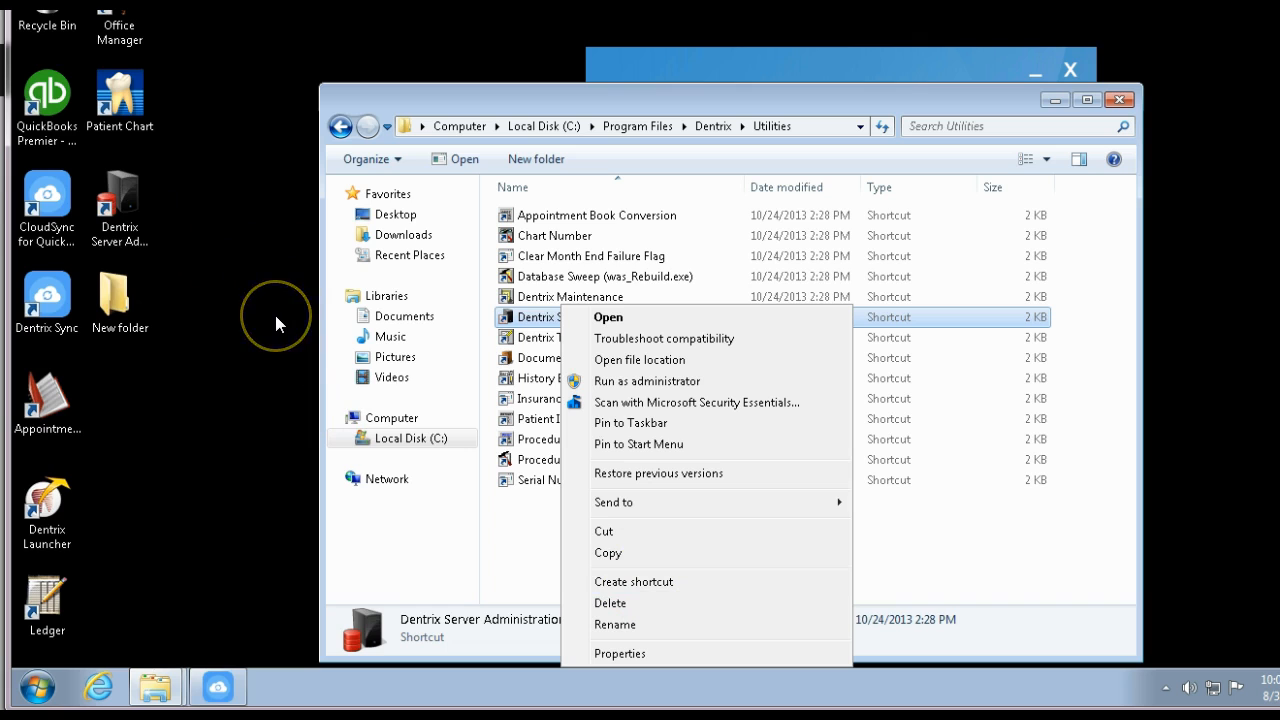
mouse_move(778, 122)
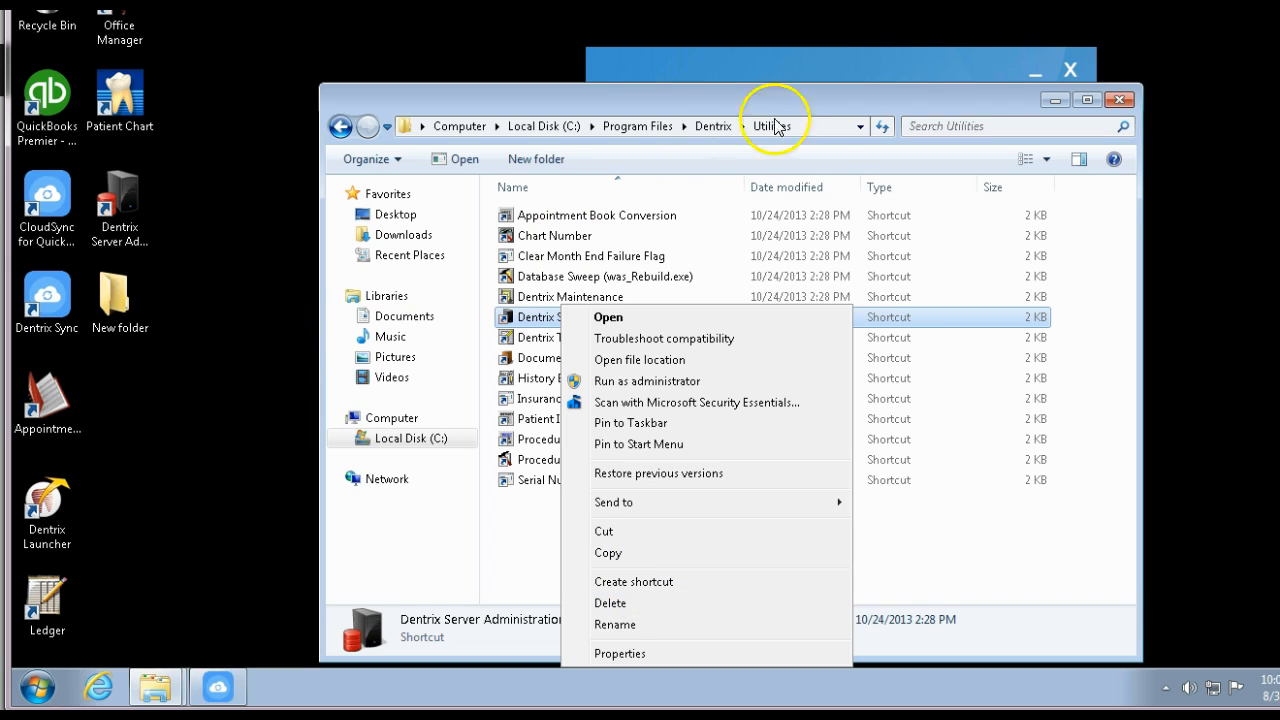
mouse_move(1056, 110)
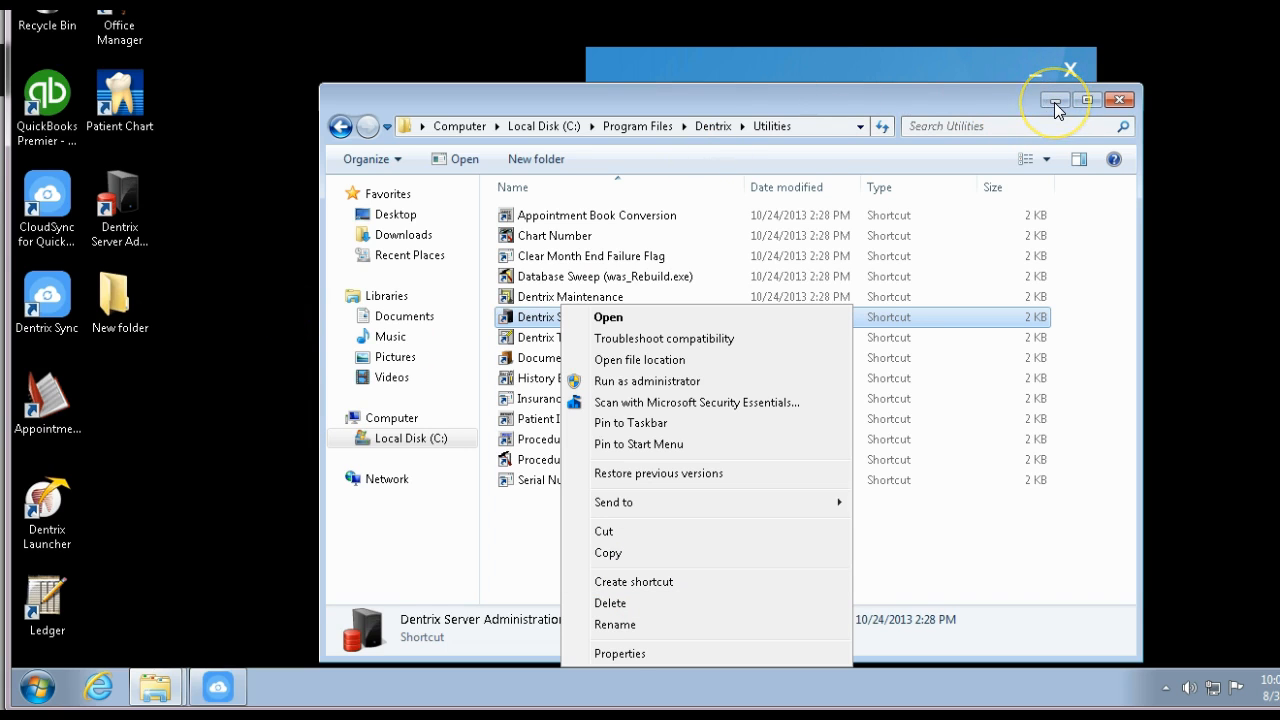
mouse_move(728, 114)
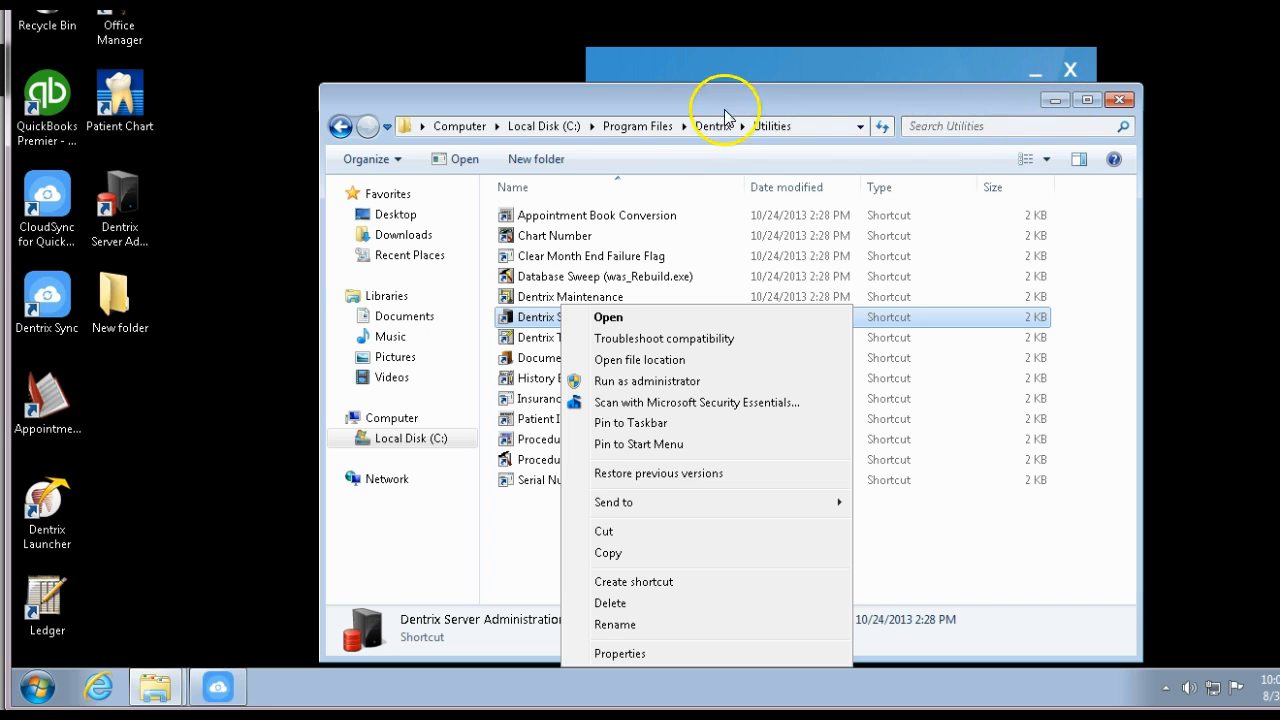
mouse_move(370, 98)
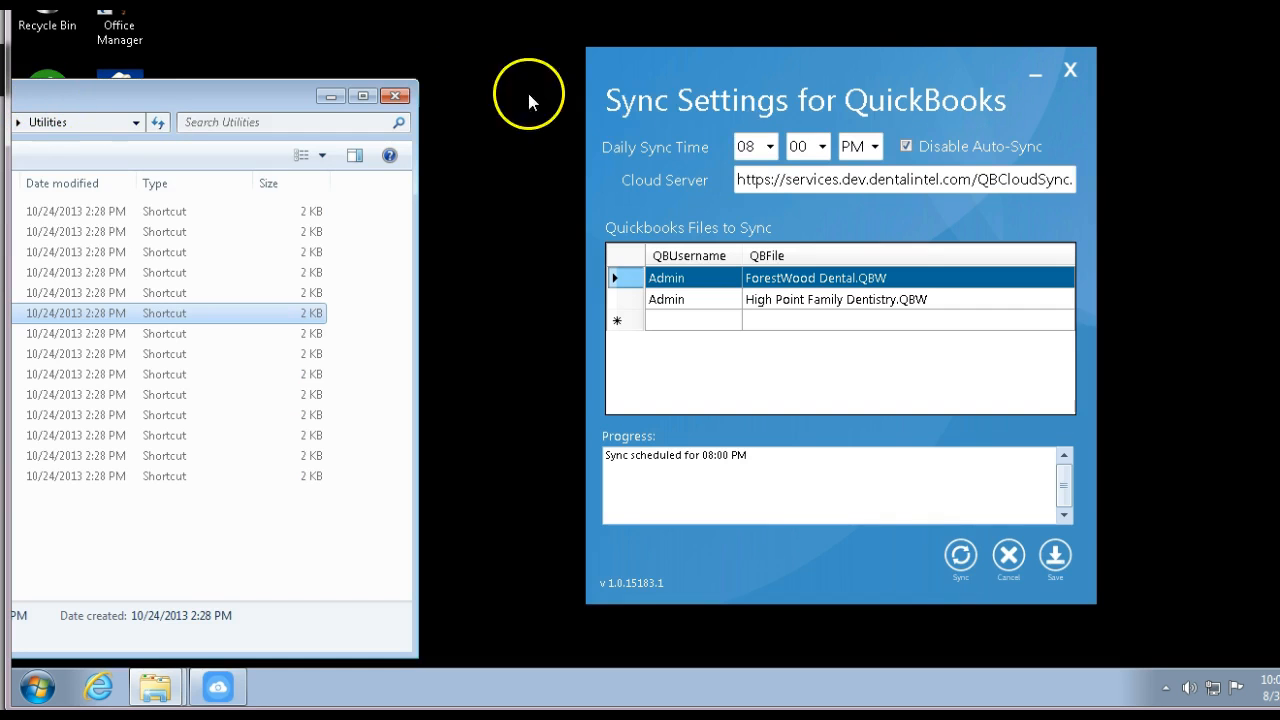
mouse_move(392, 140)
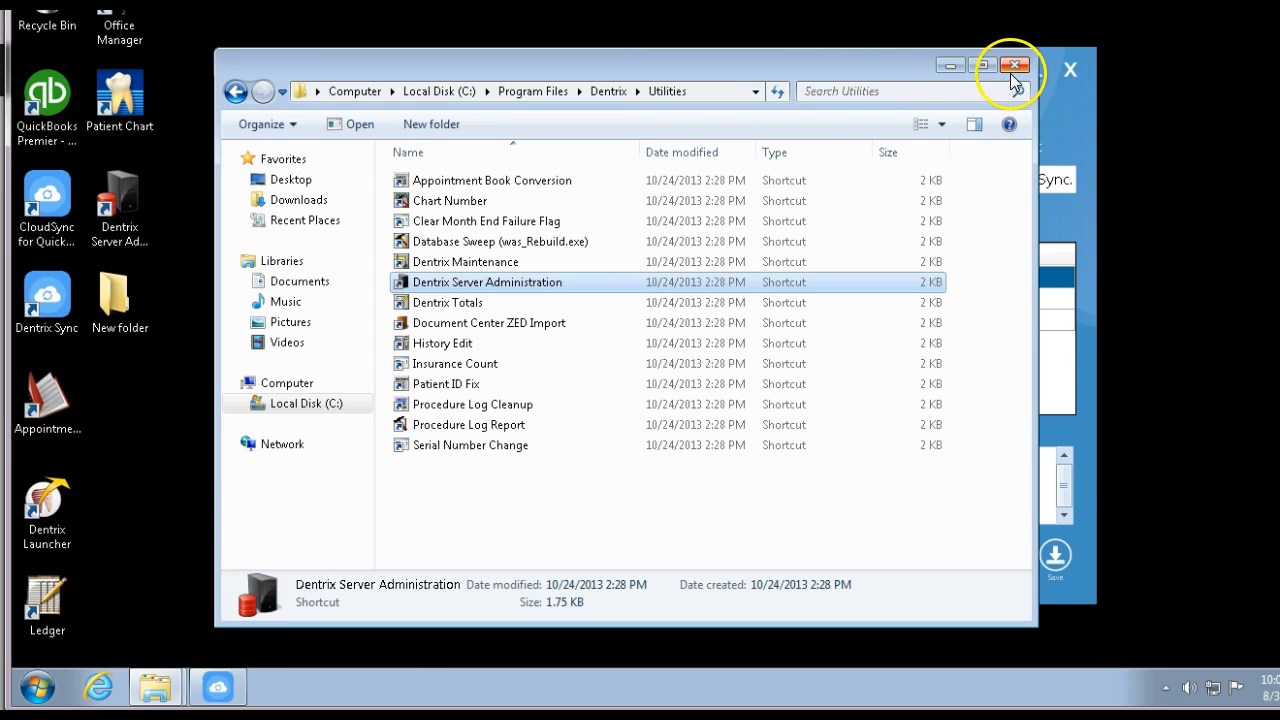
mouse_move(1014, 64)
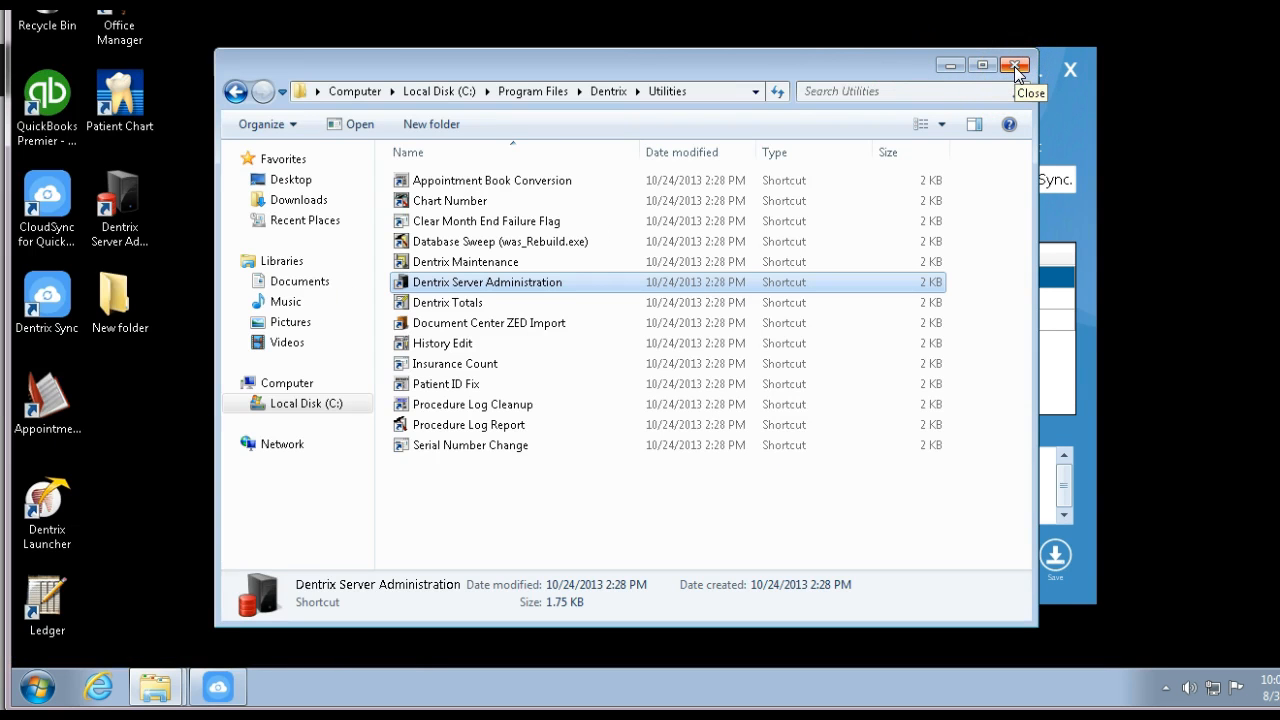